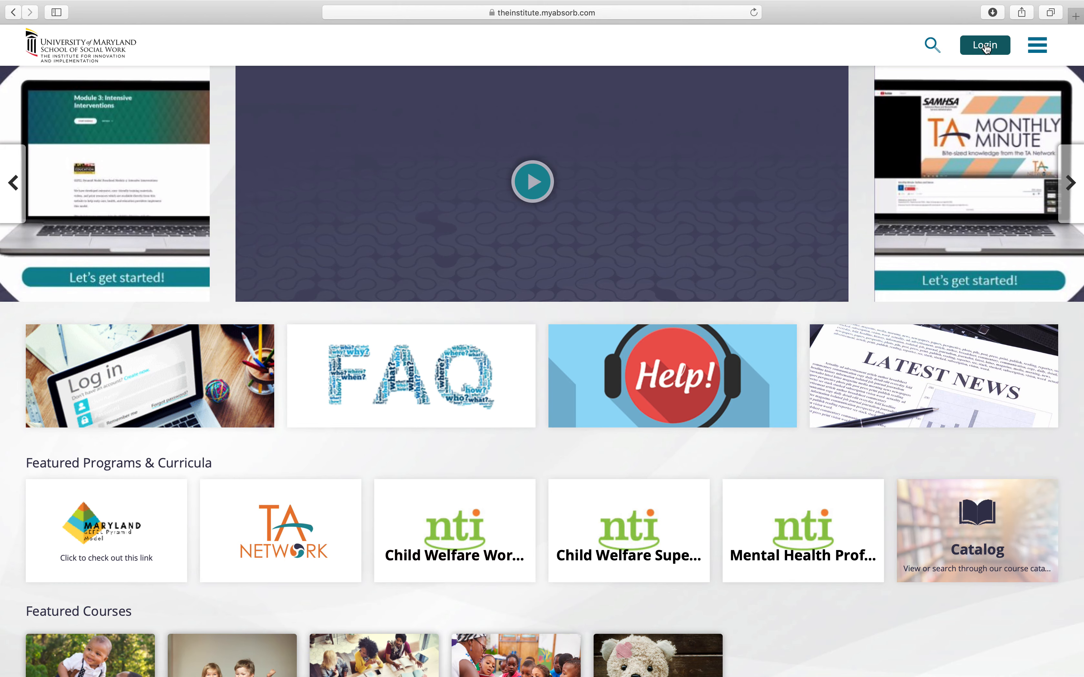
# Sign in to Absorb LMS with the saved username and autofilled password
pyautogui.click(984, 46)
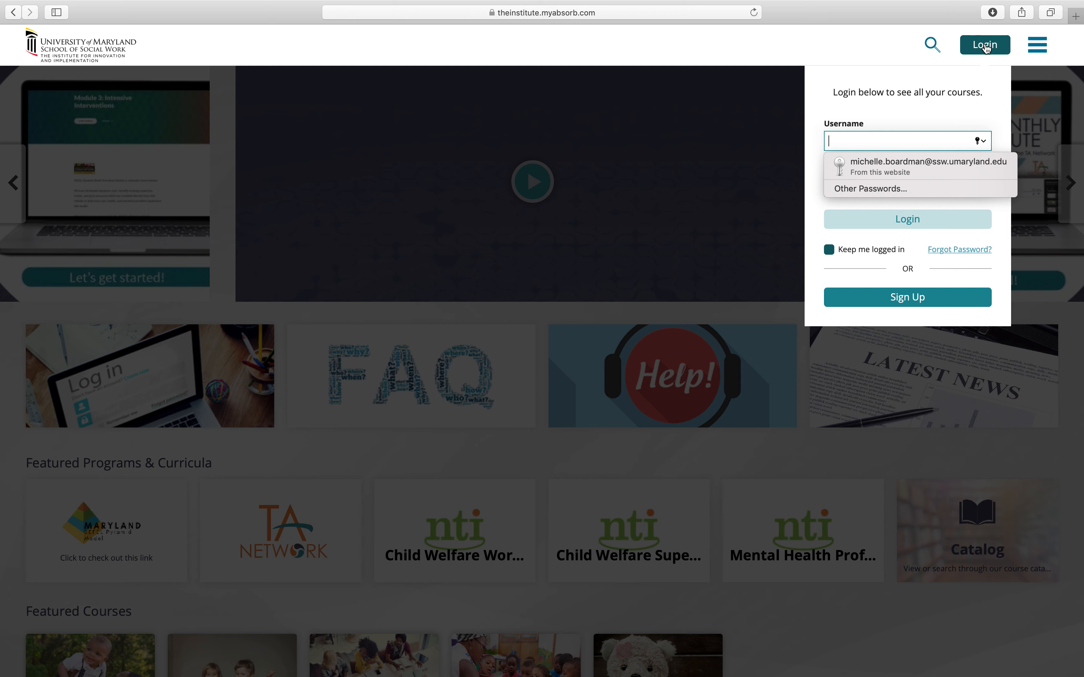
pyautogui.moveTo(896, 166)
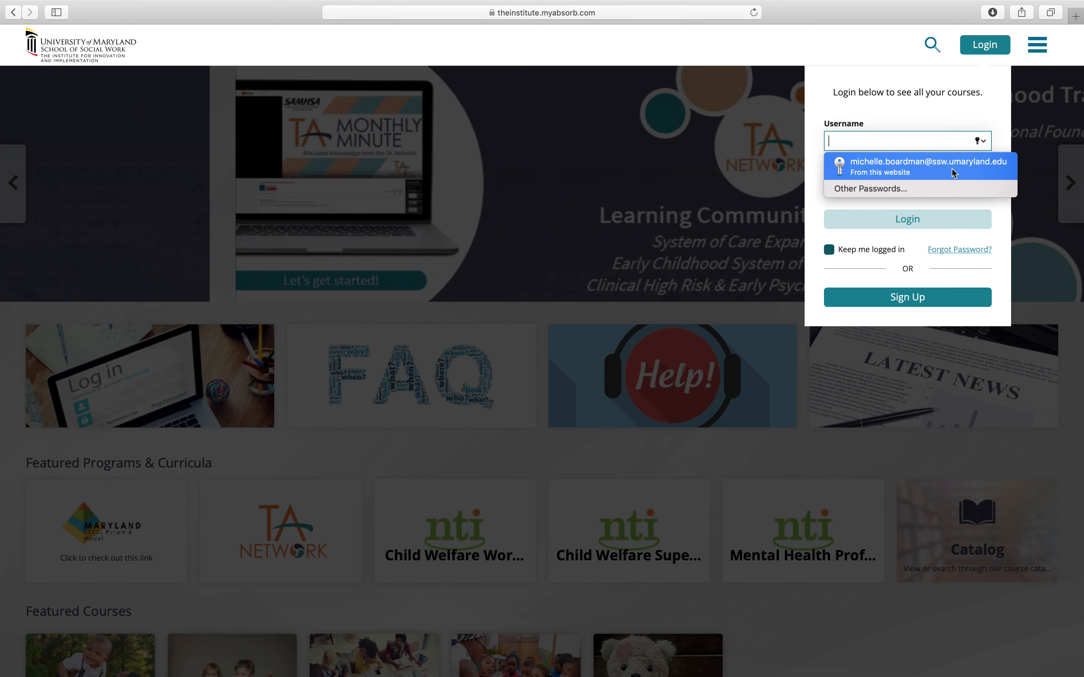
pyautogui.moveTo(955, 211)
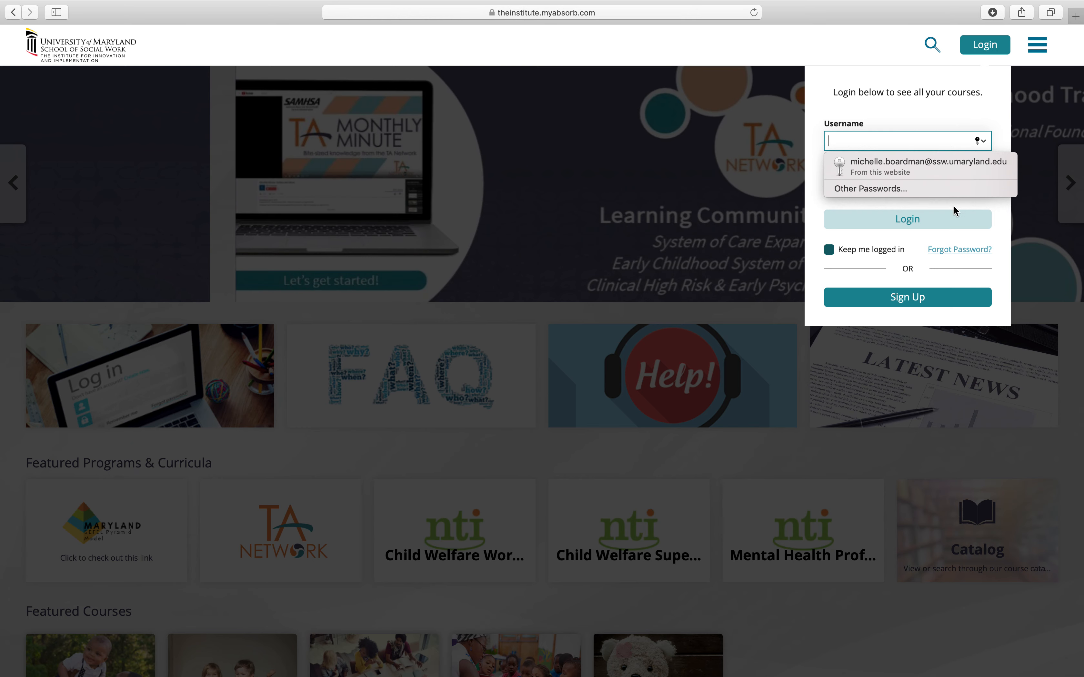
pyautogui.moveTo(949, 302)
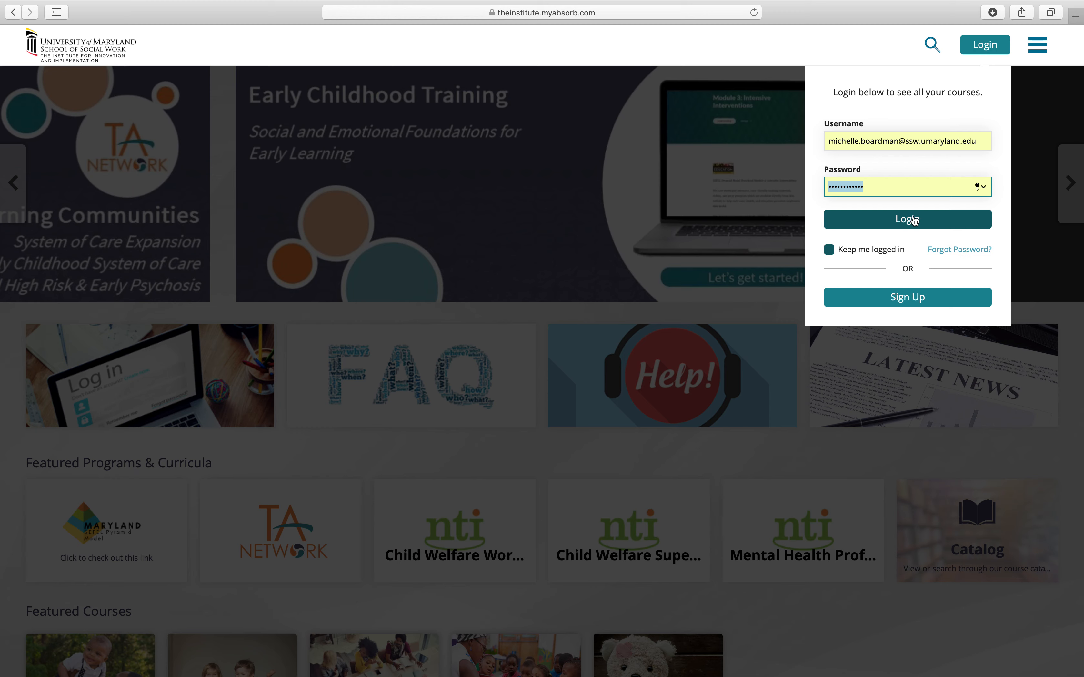
pyautogui.click(907, 220)
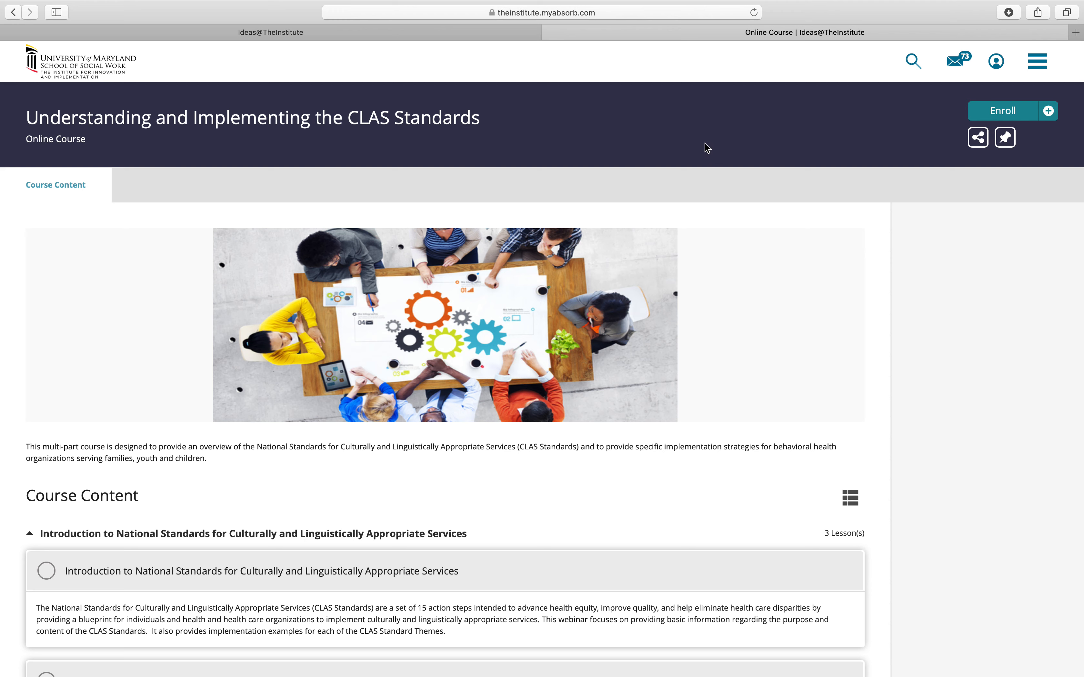
pyautogui.moveTo(271, 123)
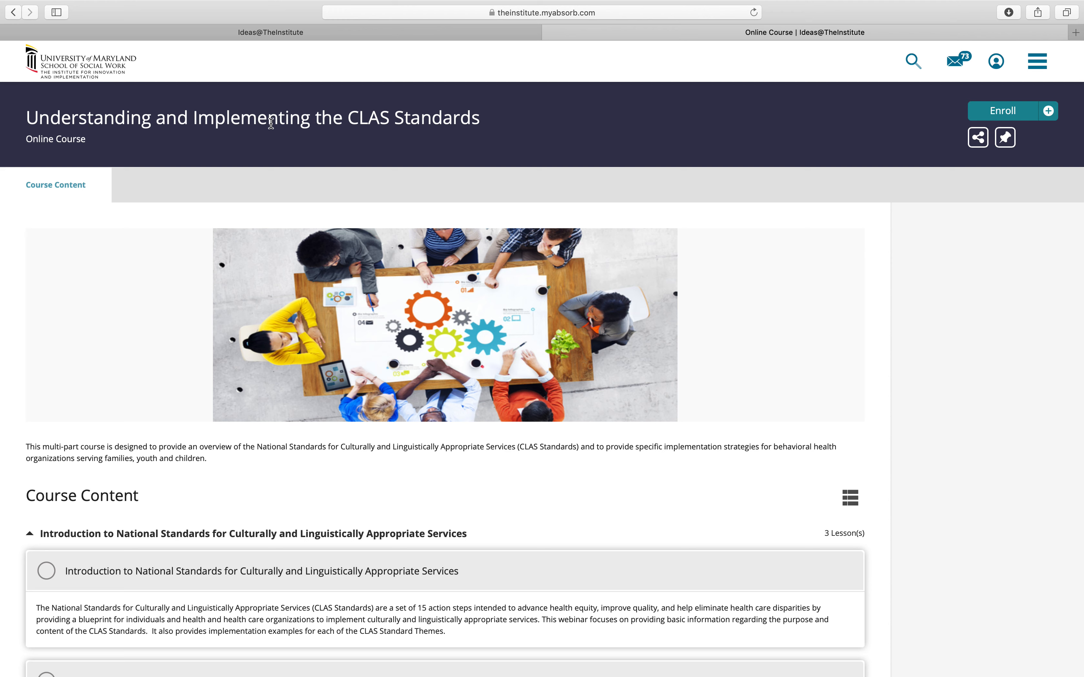
pyautogui.moveTo(390, 117)
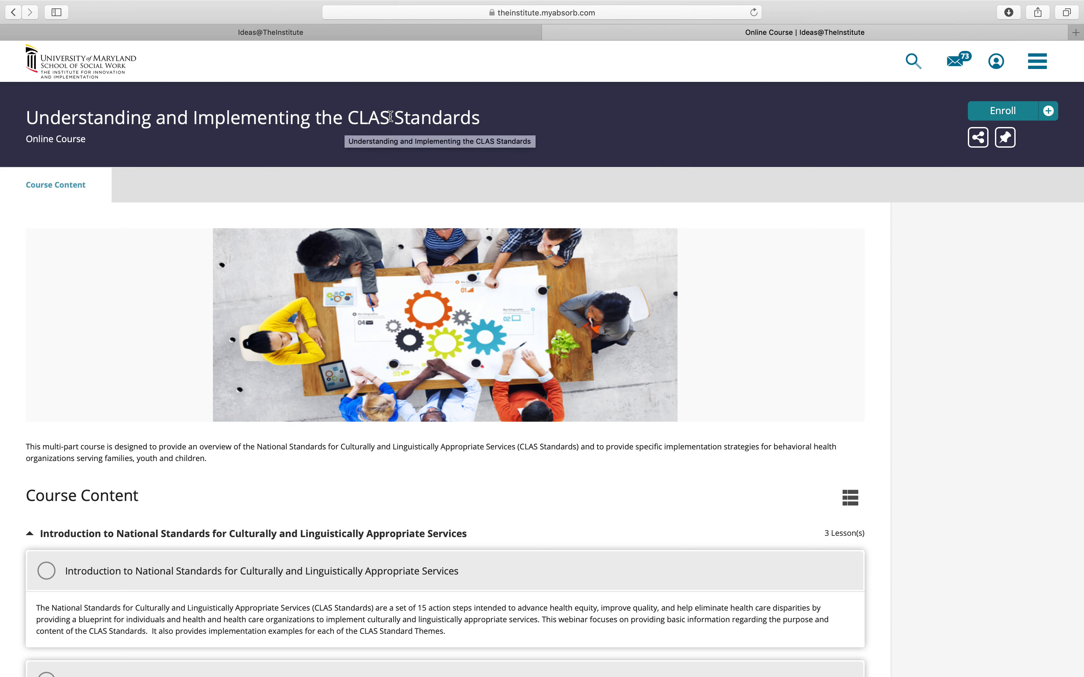
pyautogui.moveTo(545, 130)
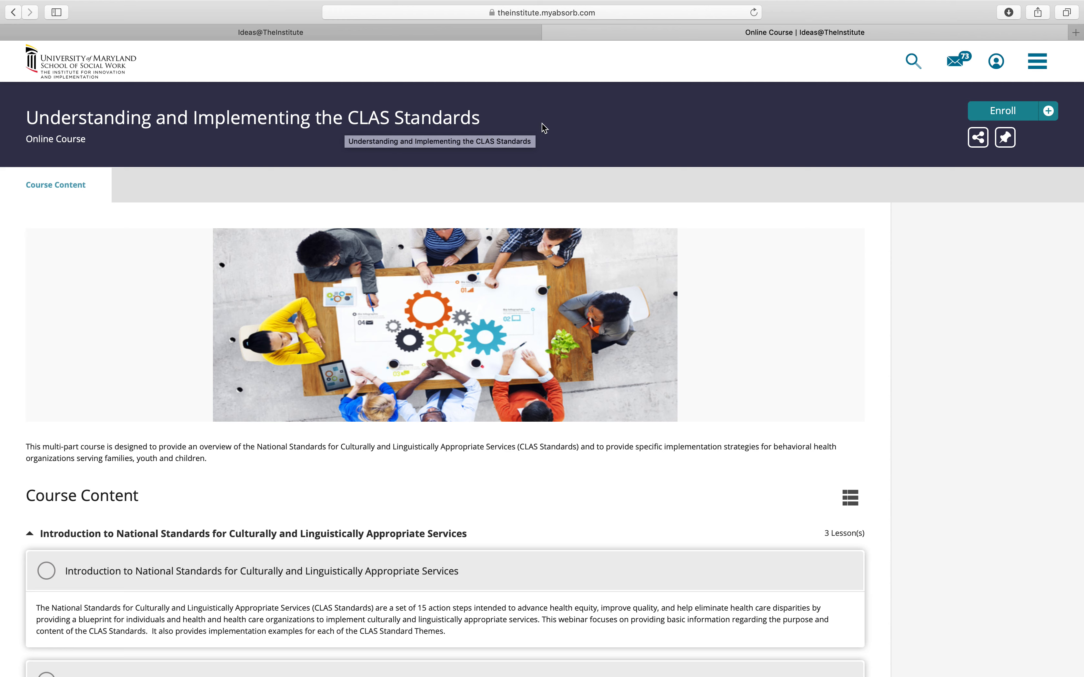
pyautogui.moveTo(670, 182)
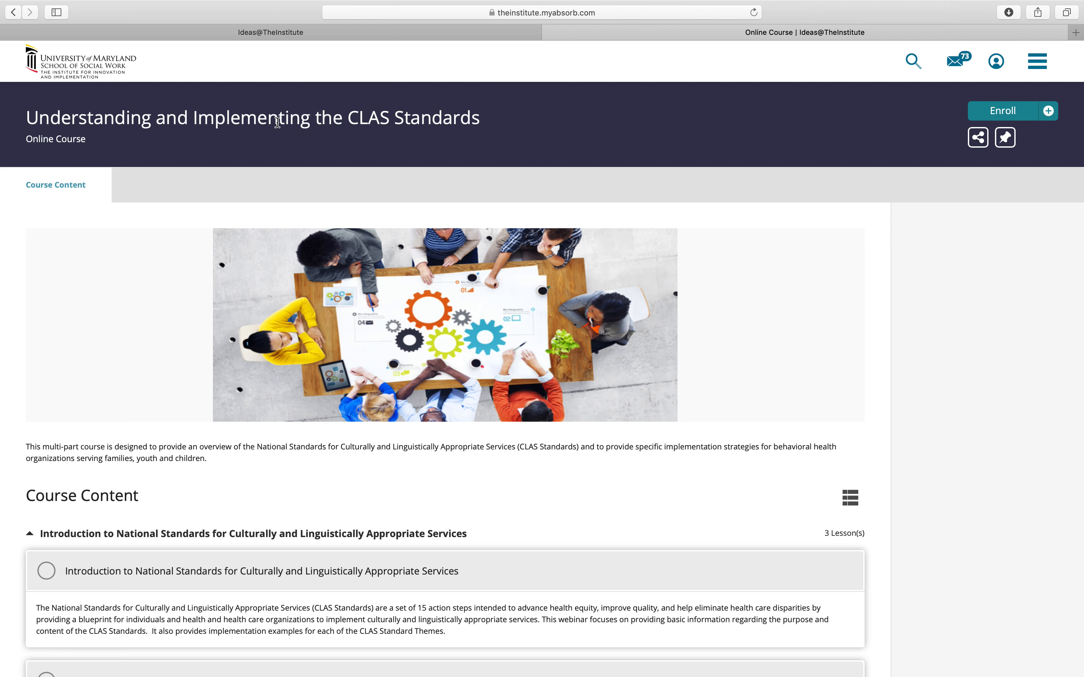
pyautogui.moveTo(706, 146)
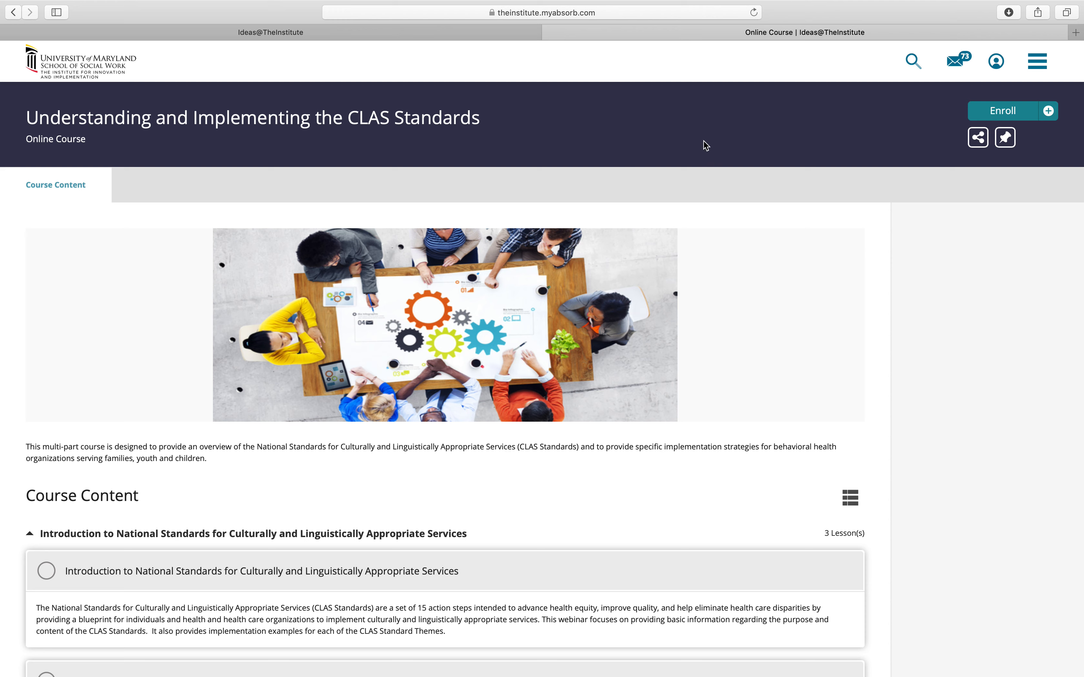
pyautogui.moveTo(372, 113)
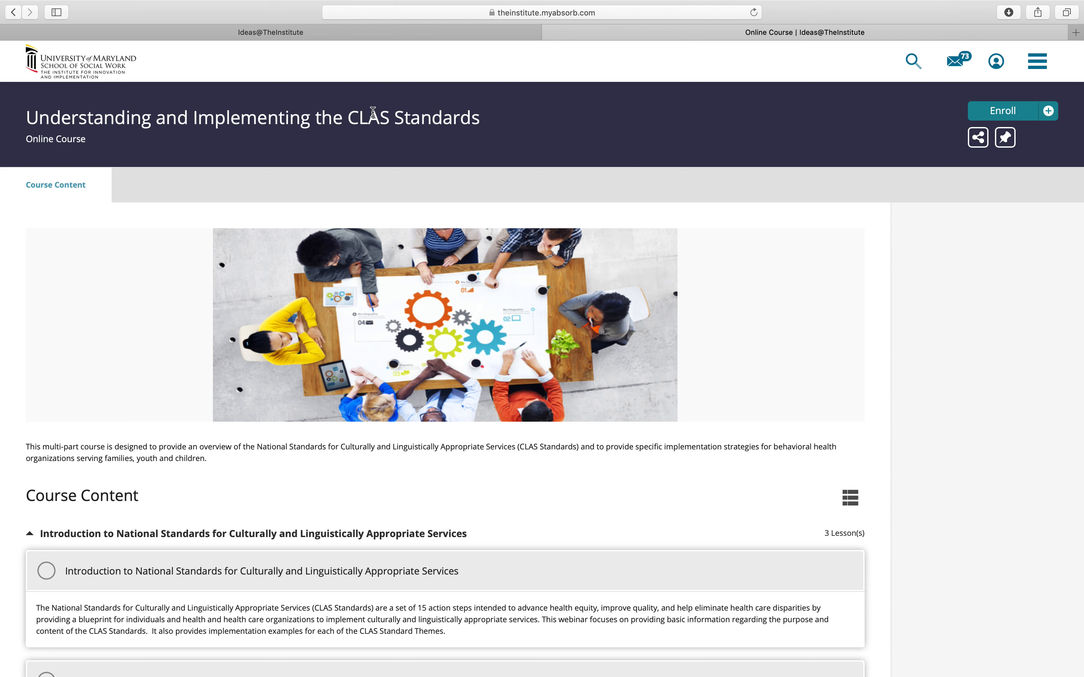
pyautogui.moveTo(772, 208)
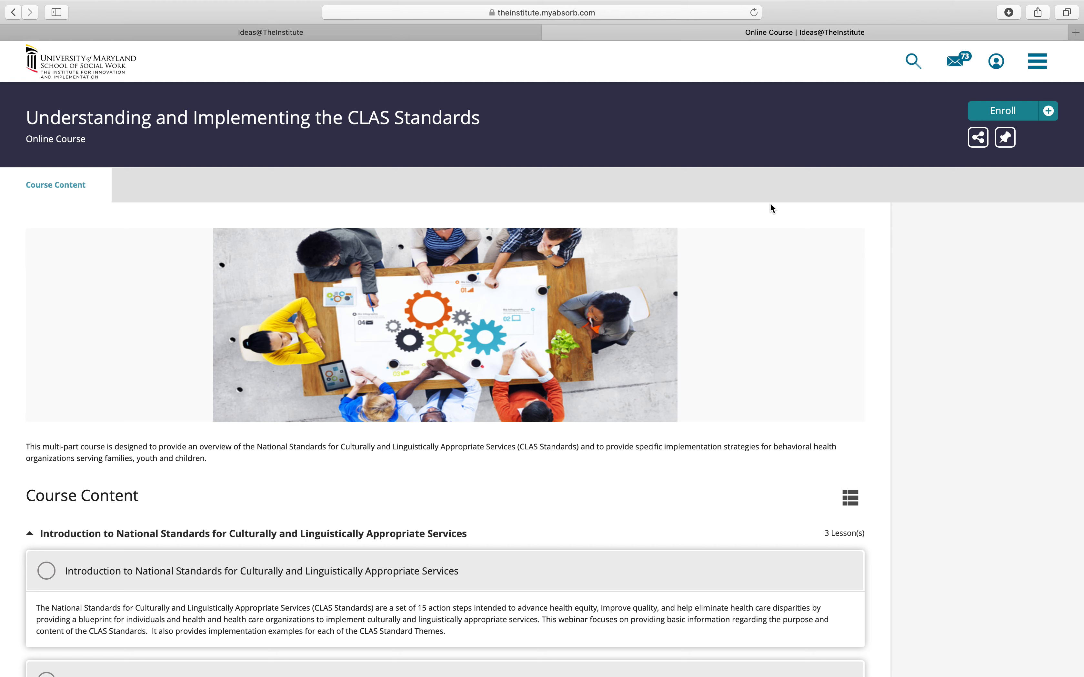
pyautogui.scroll(-3)
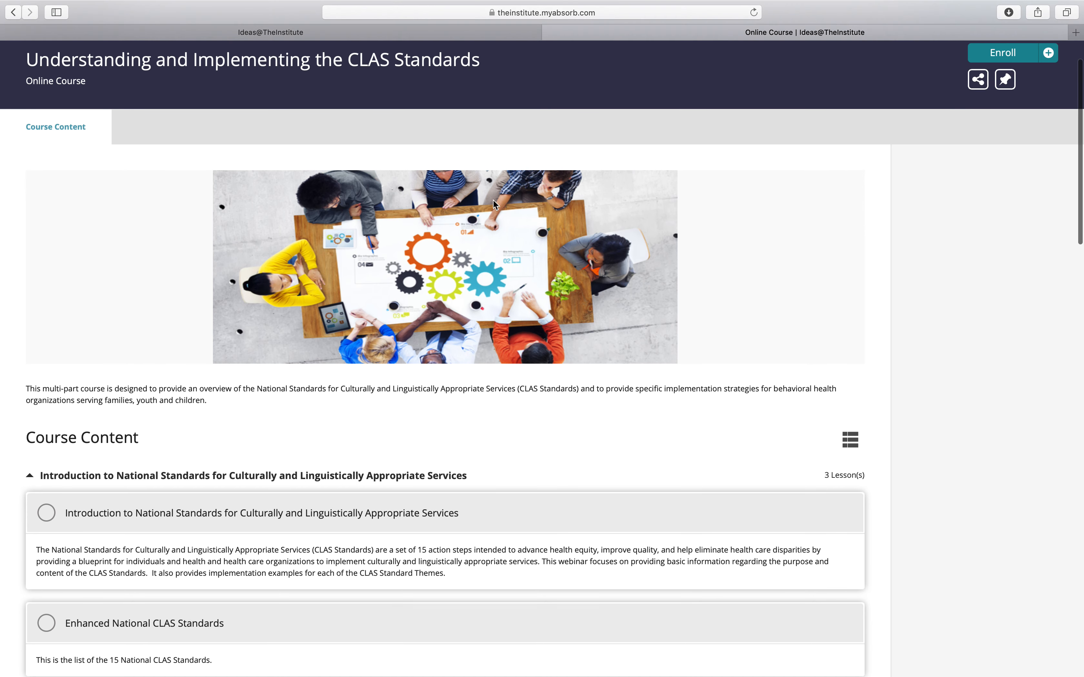
pyautogui.moveTo(209, 367)
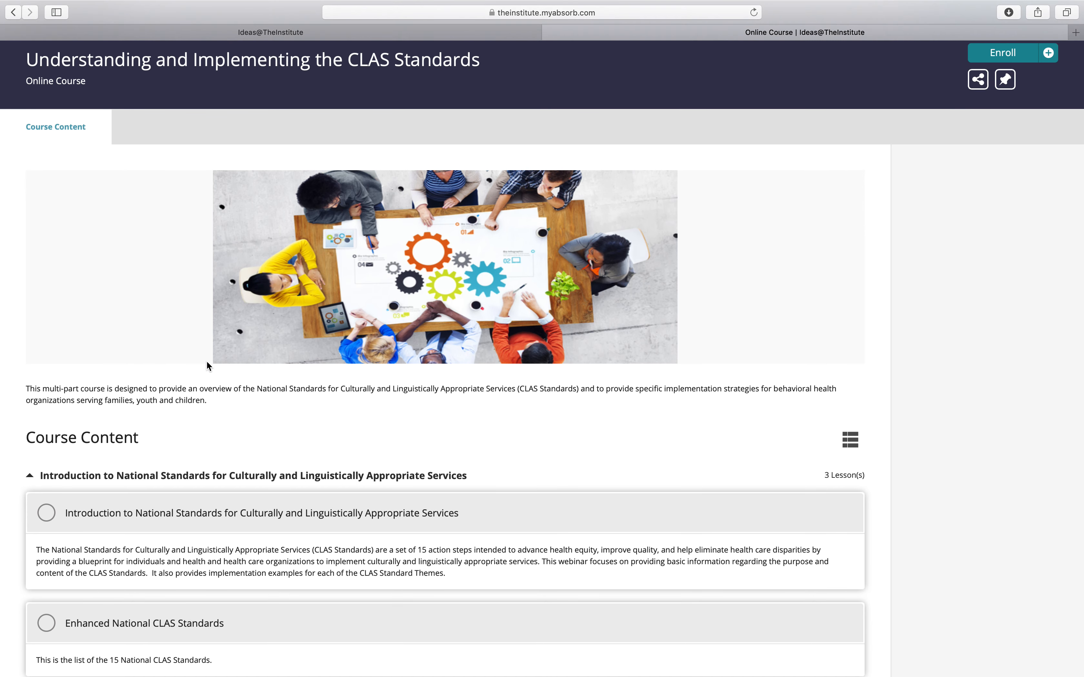
pyautogui.moveTo(321, 399)
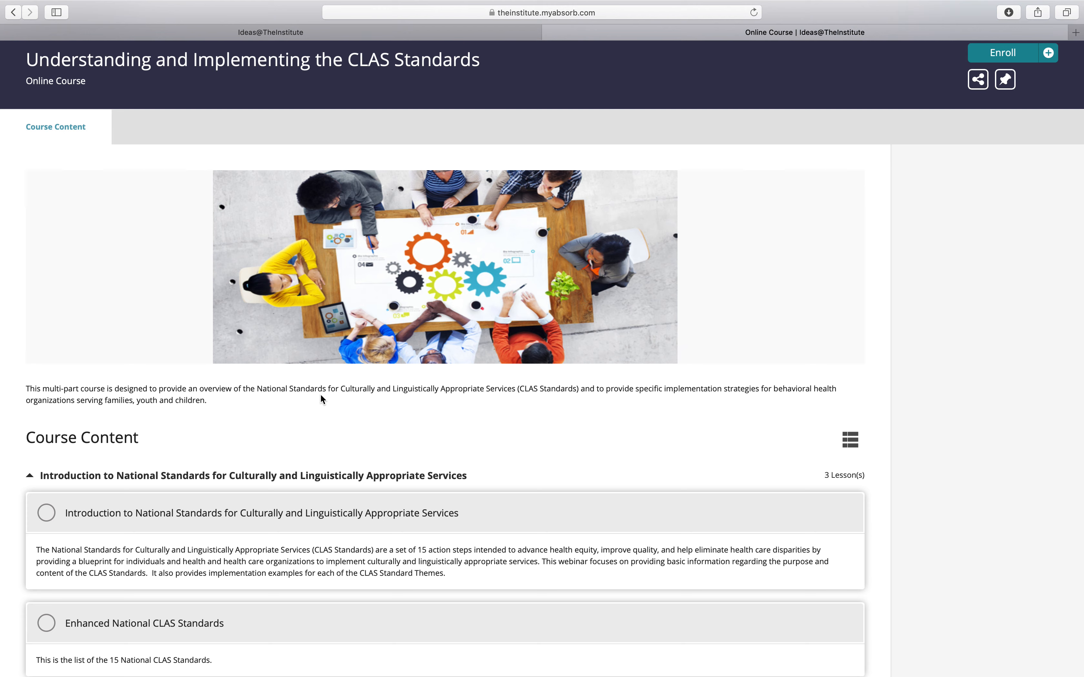
pyautogui.scroll(-3)
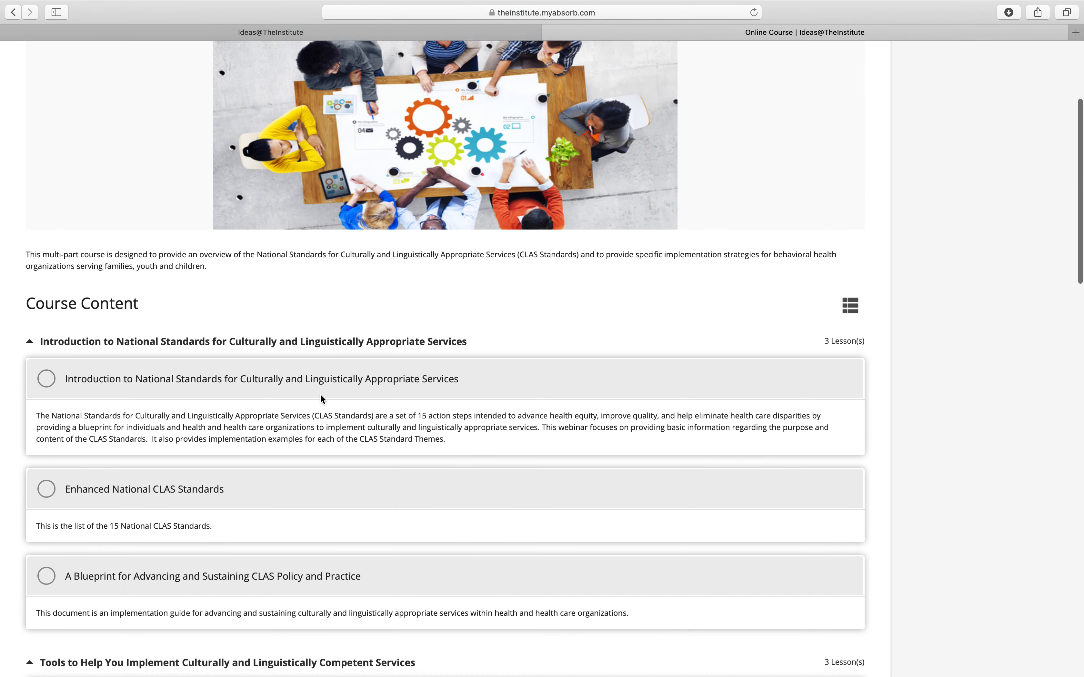
pyautogui.scroll(-3)
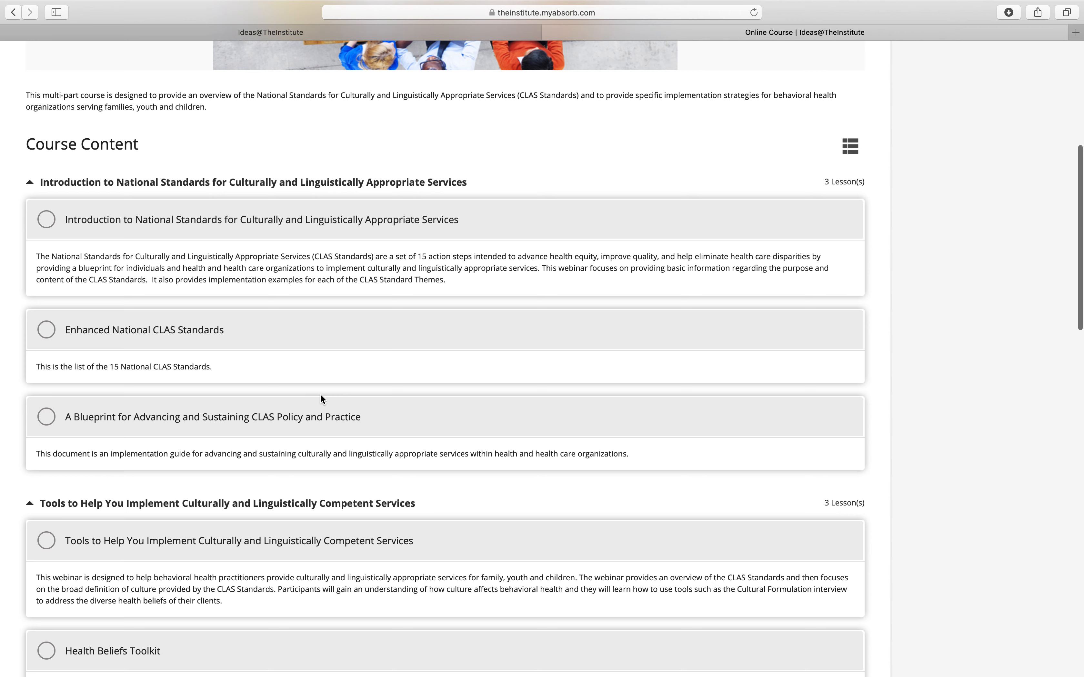
pyautogui.scroll(-3)
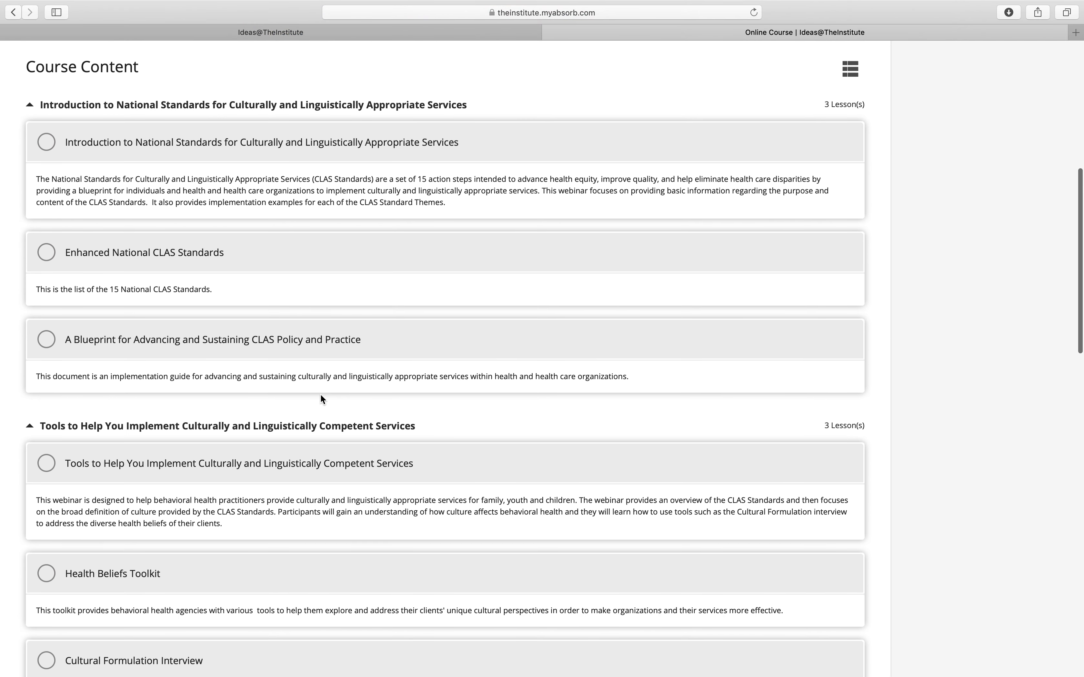
pyautogui.moveTo(311, 316)
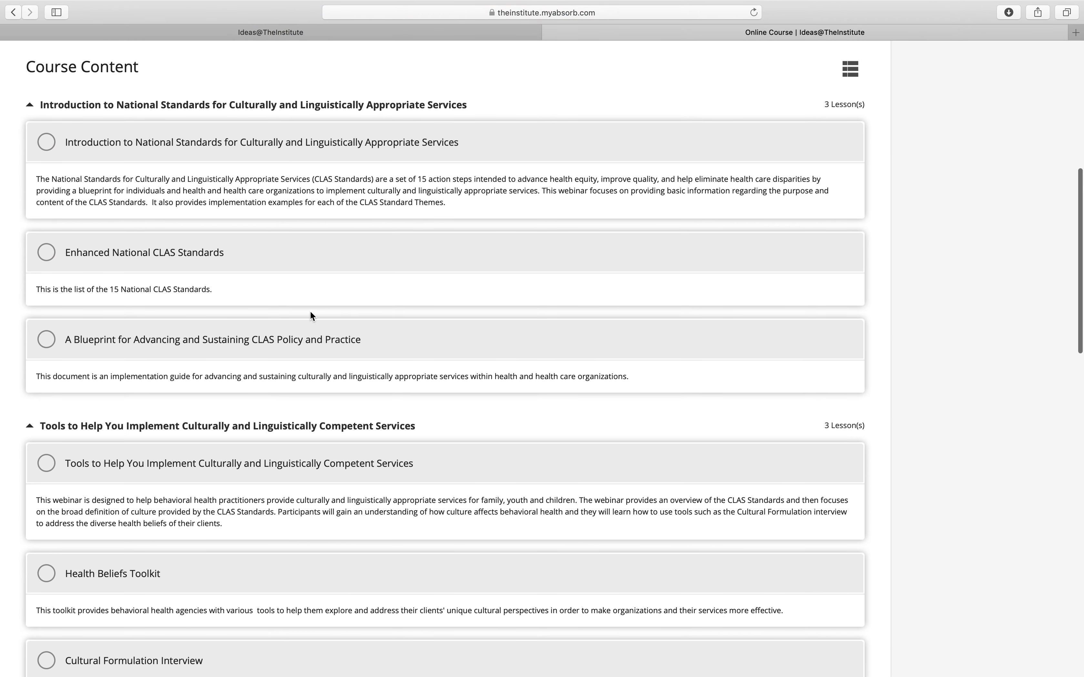
pyautogui.scroll(-3)
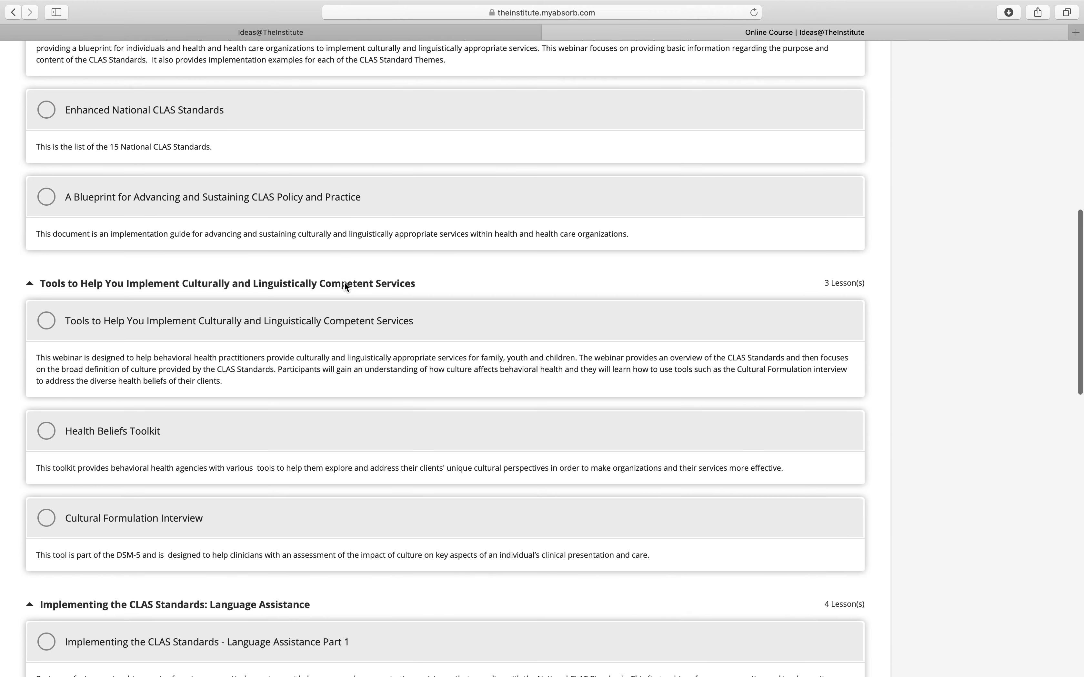
pyautogui.scroll(-3)
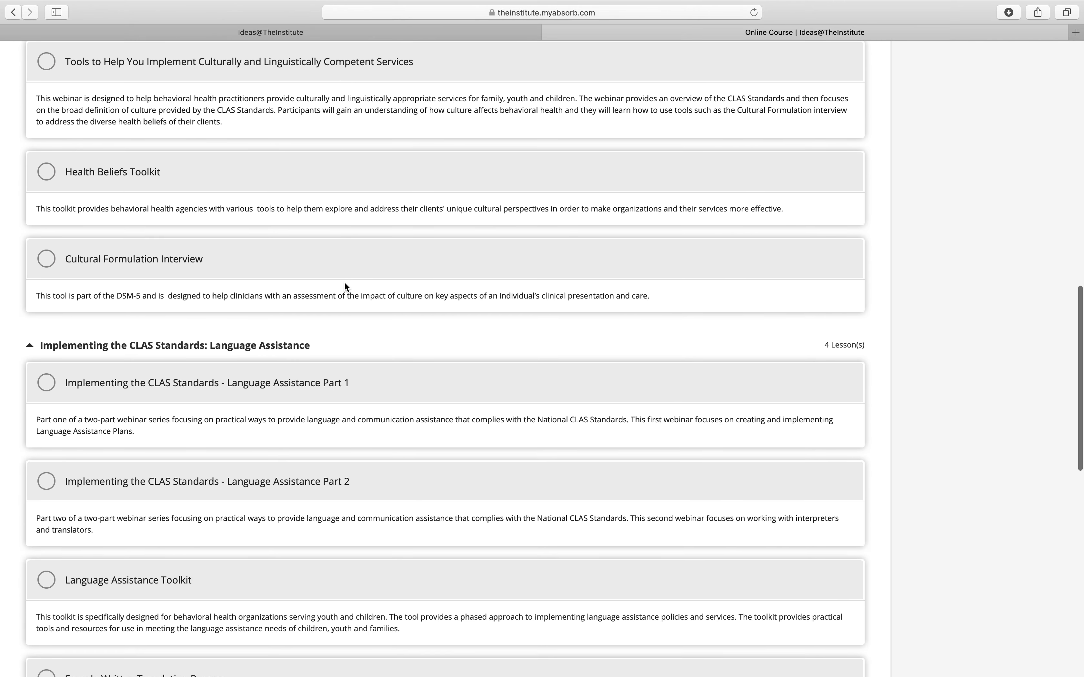
pyautogui.scroll(-3)
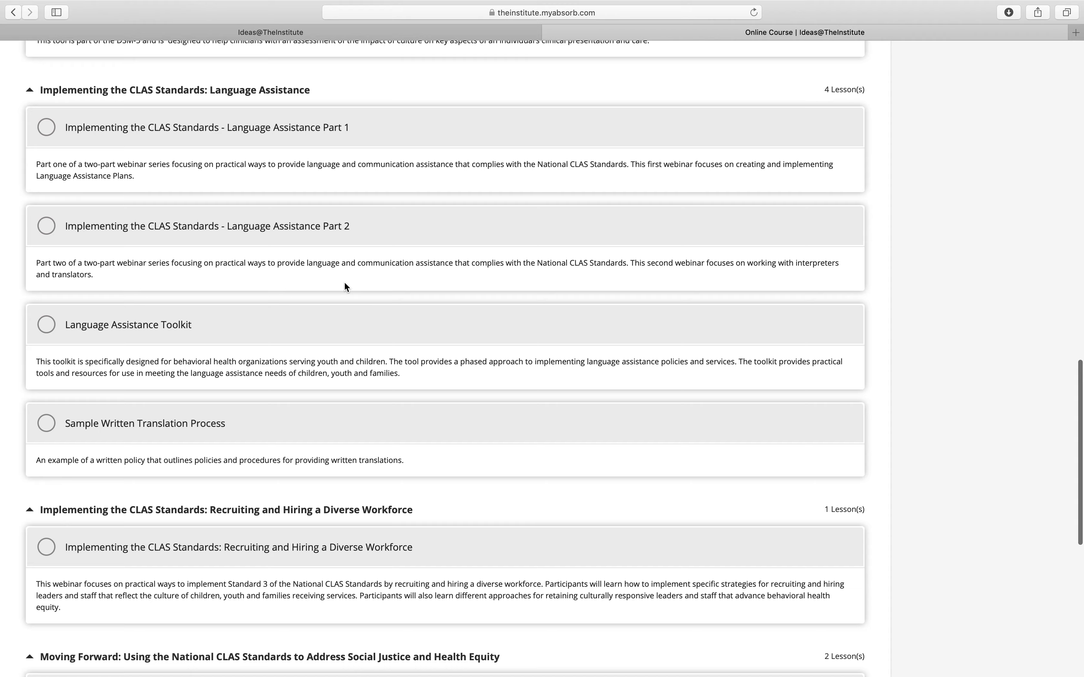
pyautogui.scroll(-3)
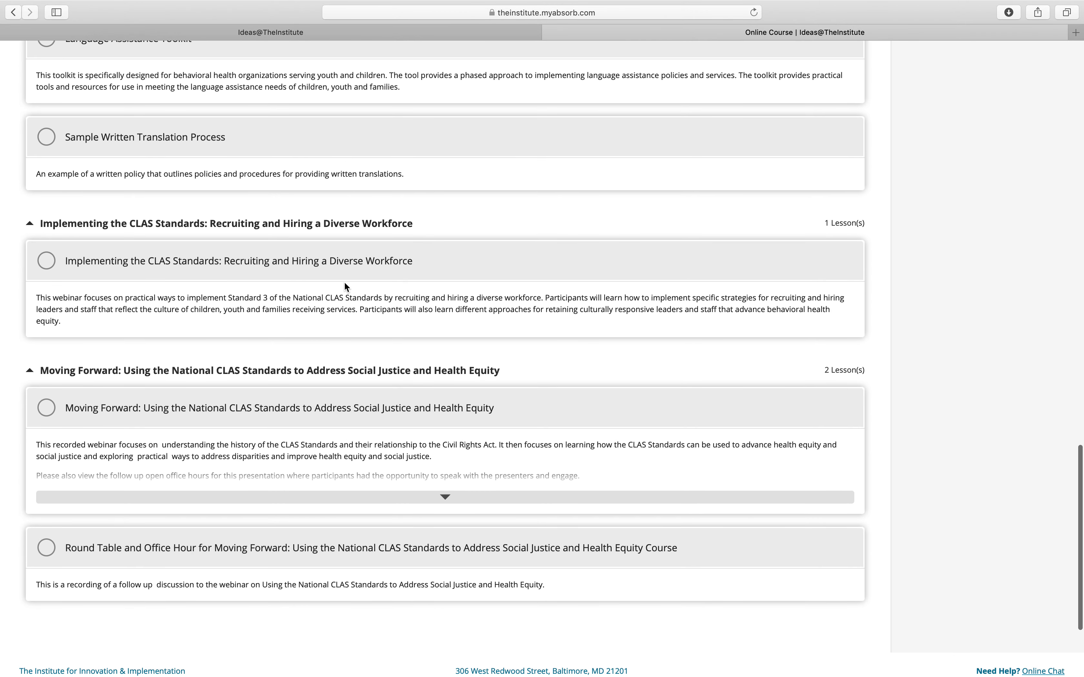
pyautogui.scroll(3)
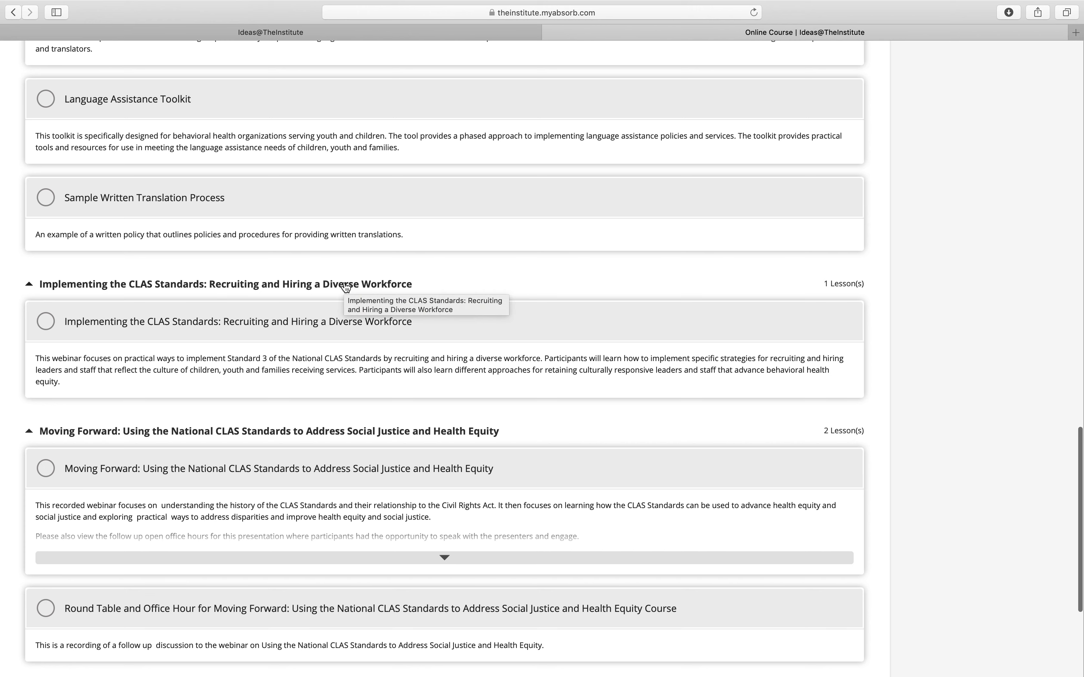
pyautogui.scroll(-3)
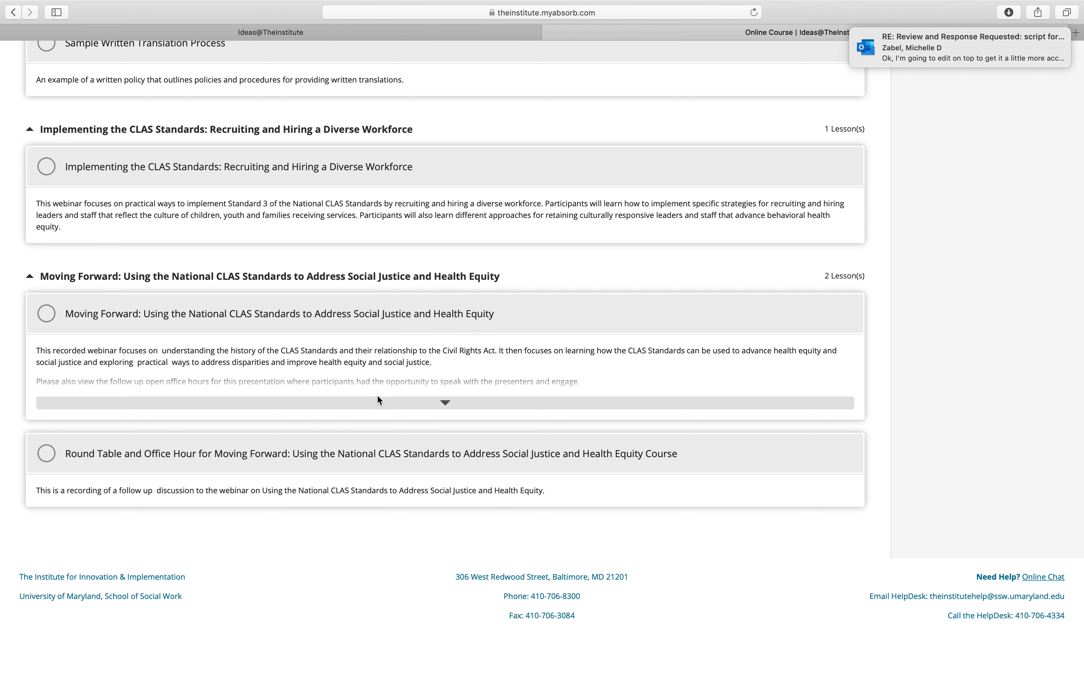
pyautogui.moveTo(445, 405)
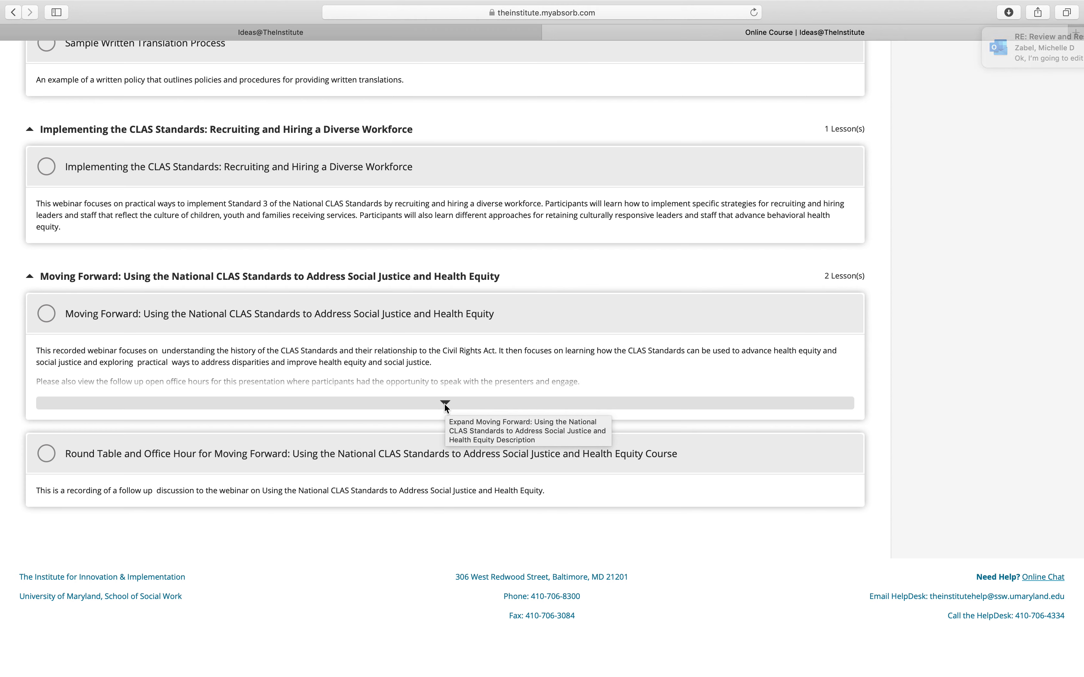
pyautogui.moveTo(447, 405)
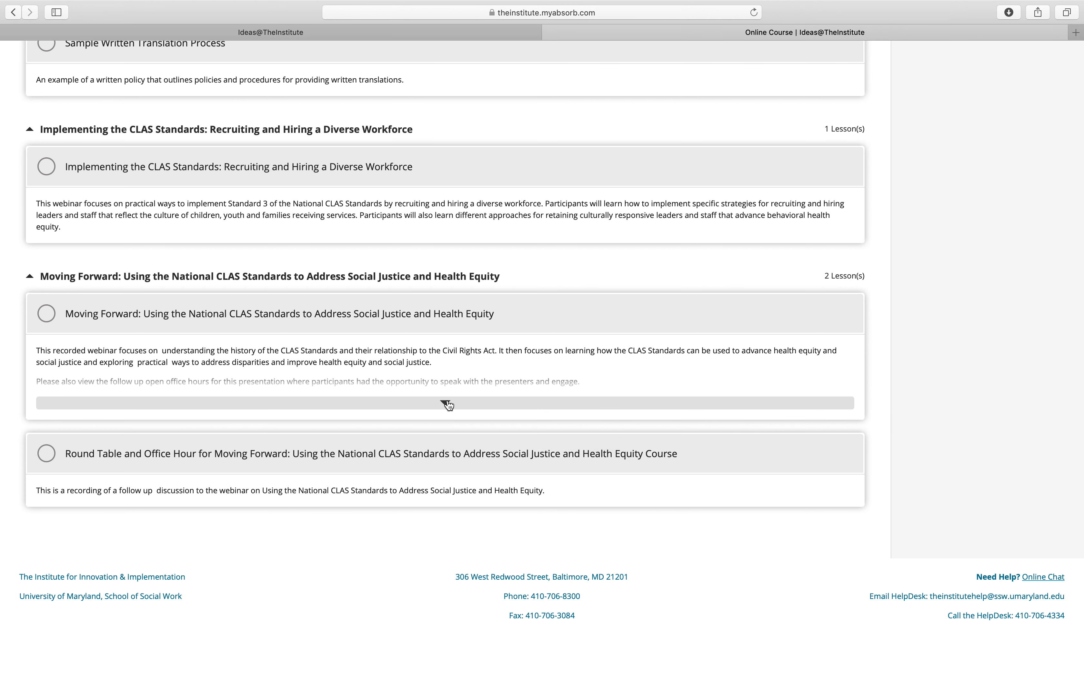
pyautogui.click(445, 403)
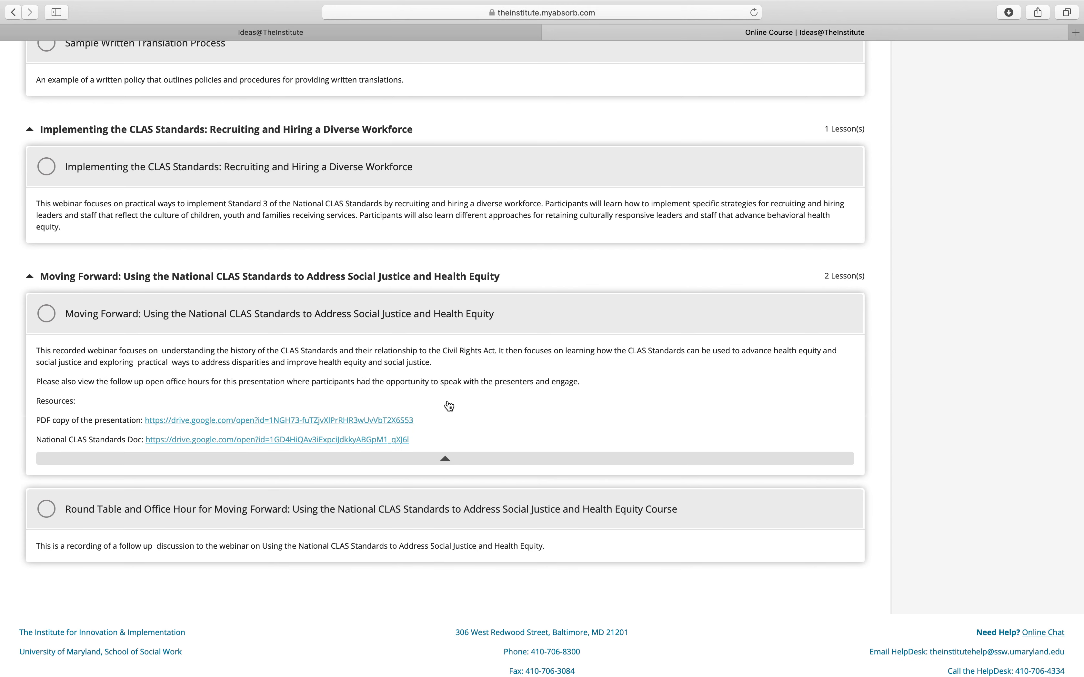
pyautogui.moveTo(481, 426)
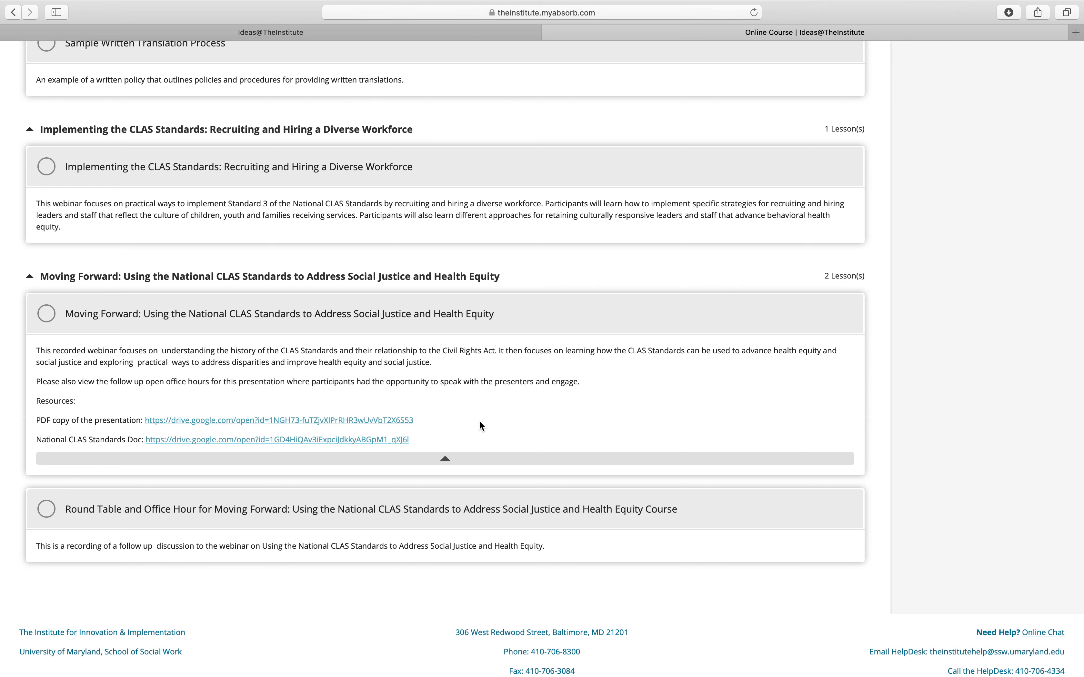
pyautogui.scroll(3)
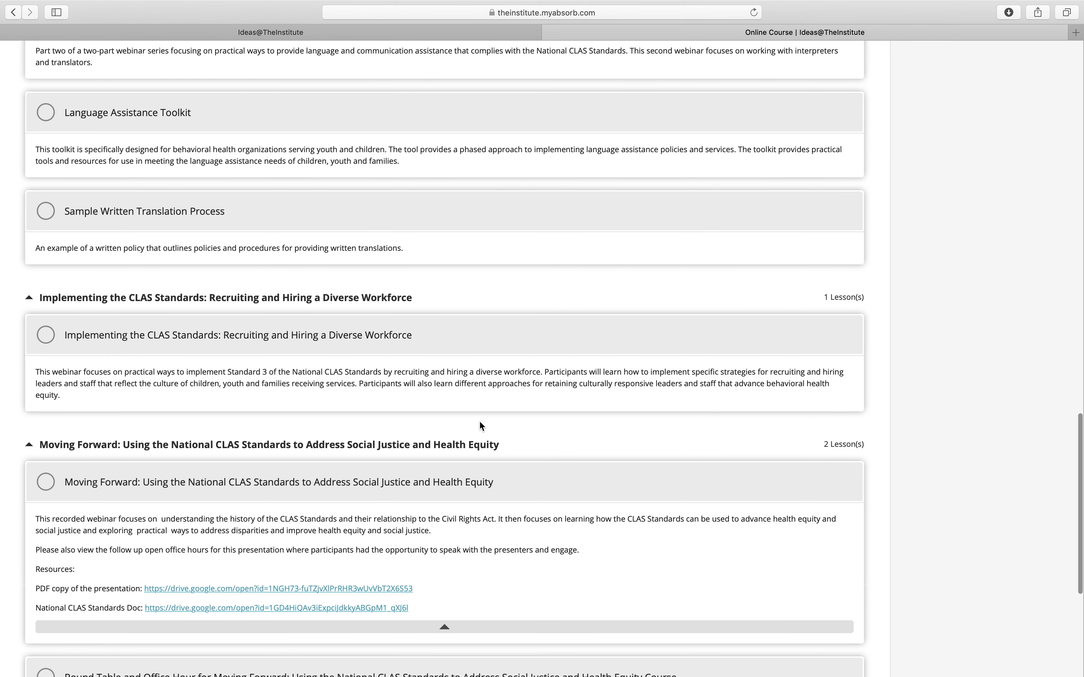
pyautogui.scroll(3)
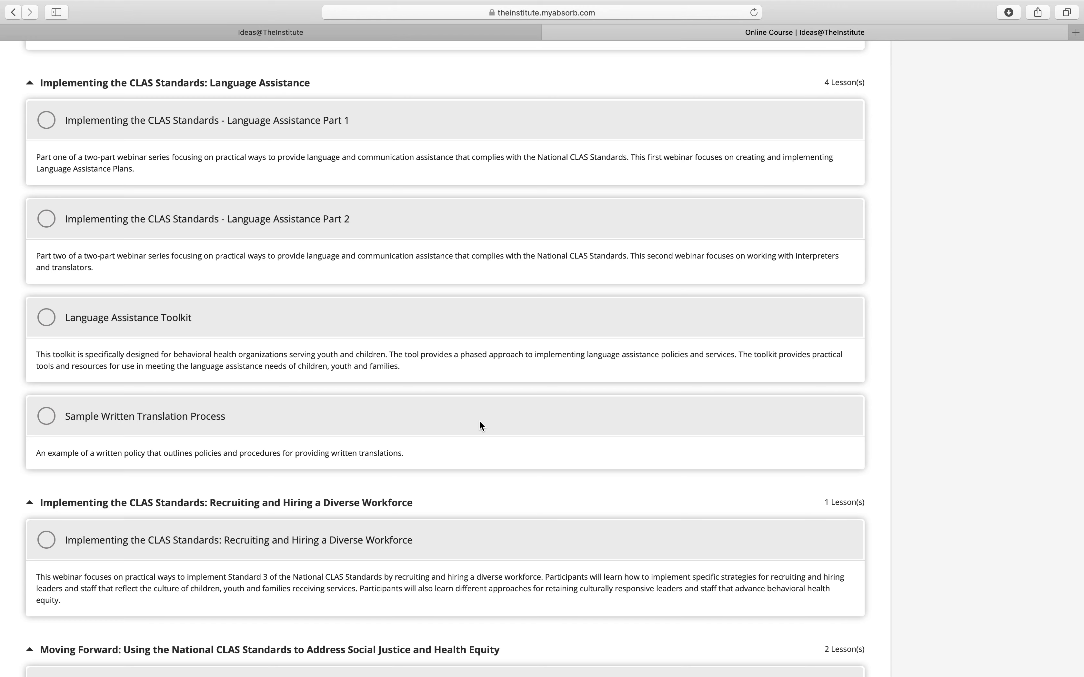
pyautogui.scroll(3)
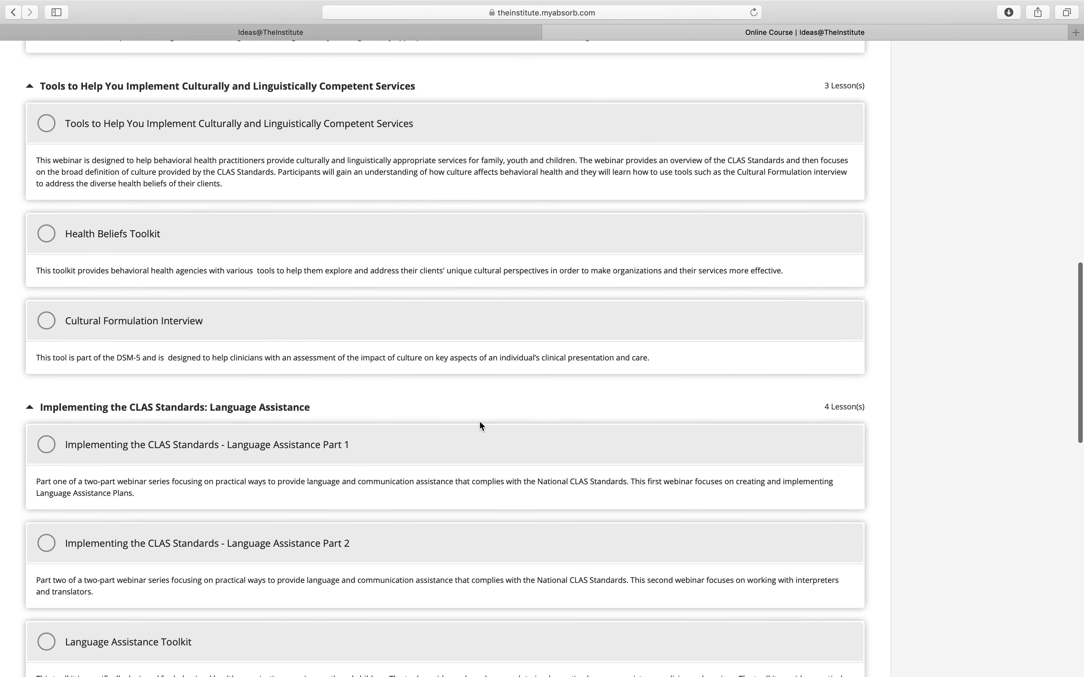
pyautogui.scroll(3)
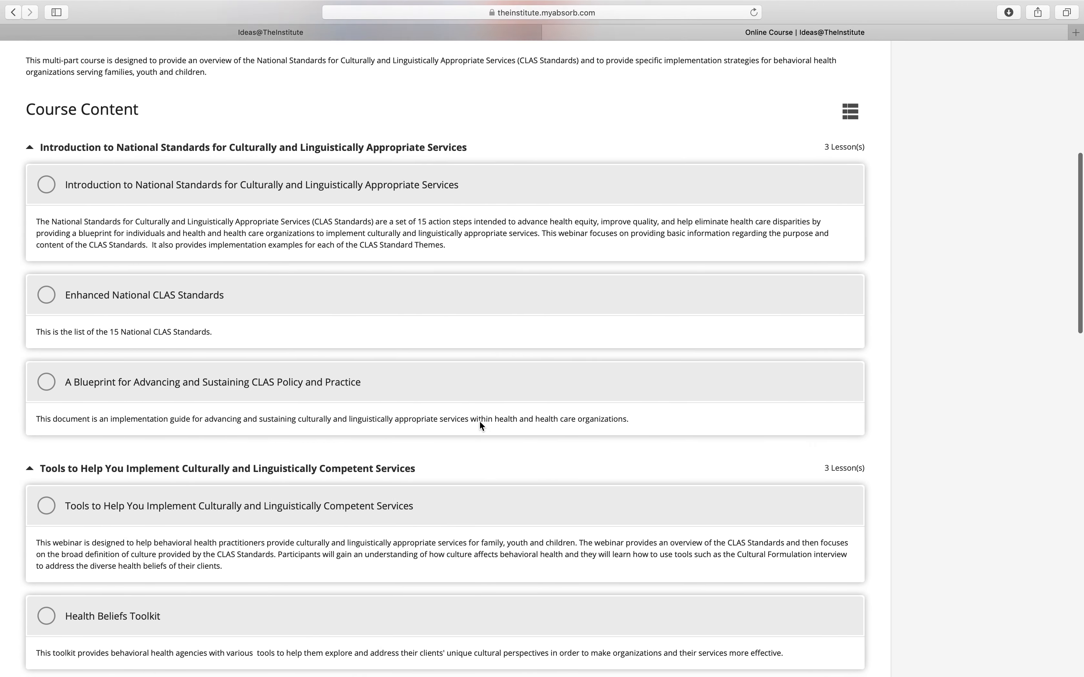
pyautogui.scroll(3)
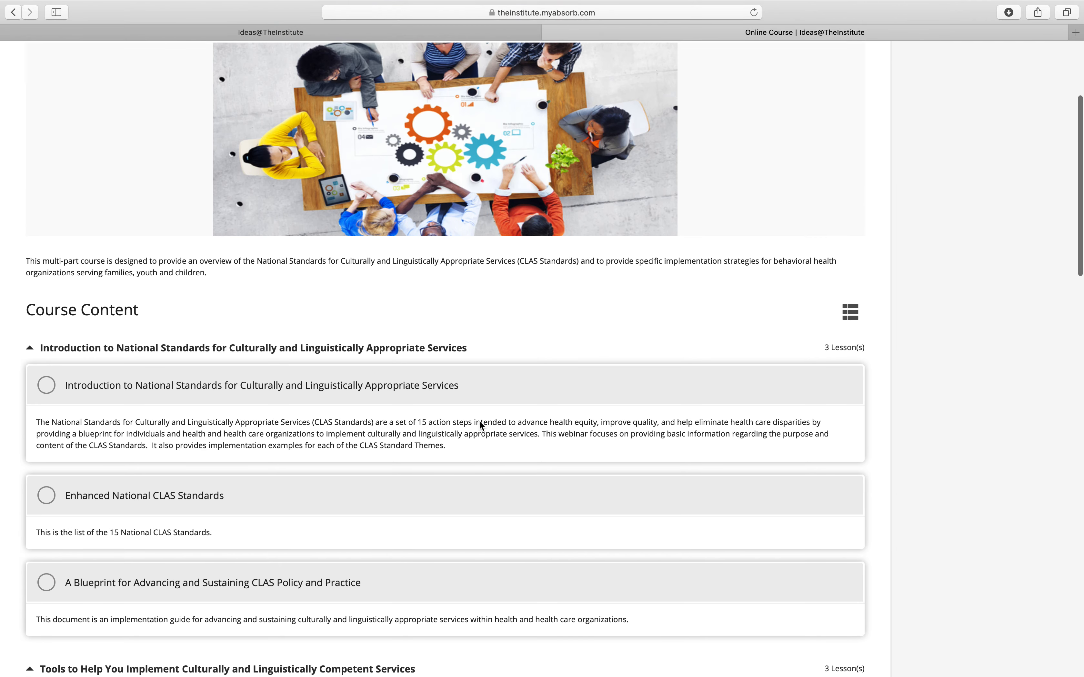
pyautogui.scroll(3)
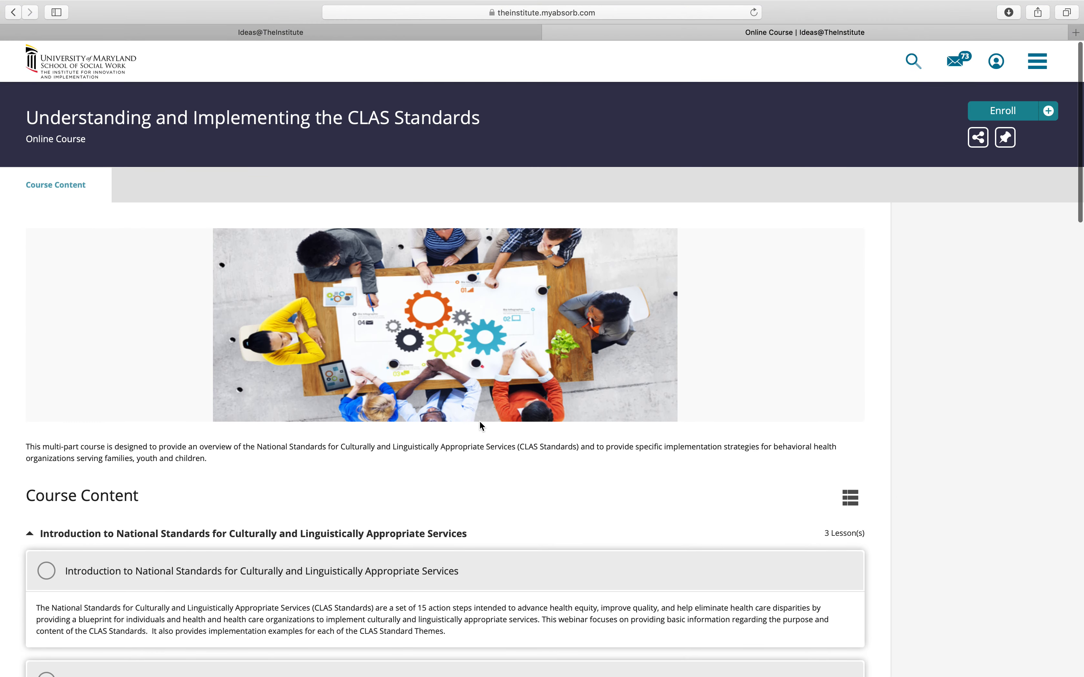
pyautogui.moveTo(879, 209)
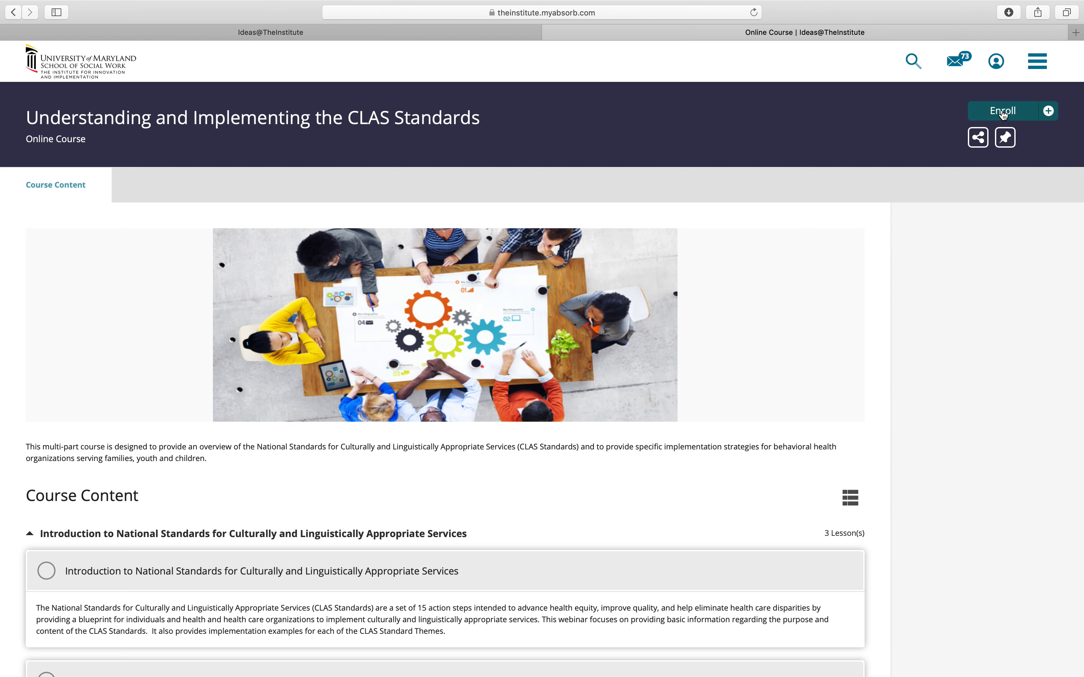
# Enroll in Understanding and Implementing the CLAS Standards, showing Not Started at 0/13 and 0%
pyautogui.click(1004, 110)
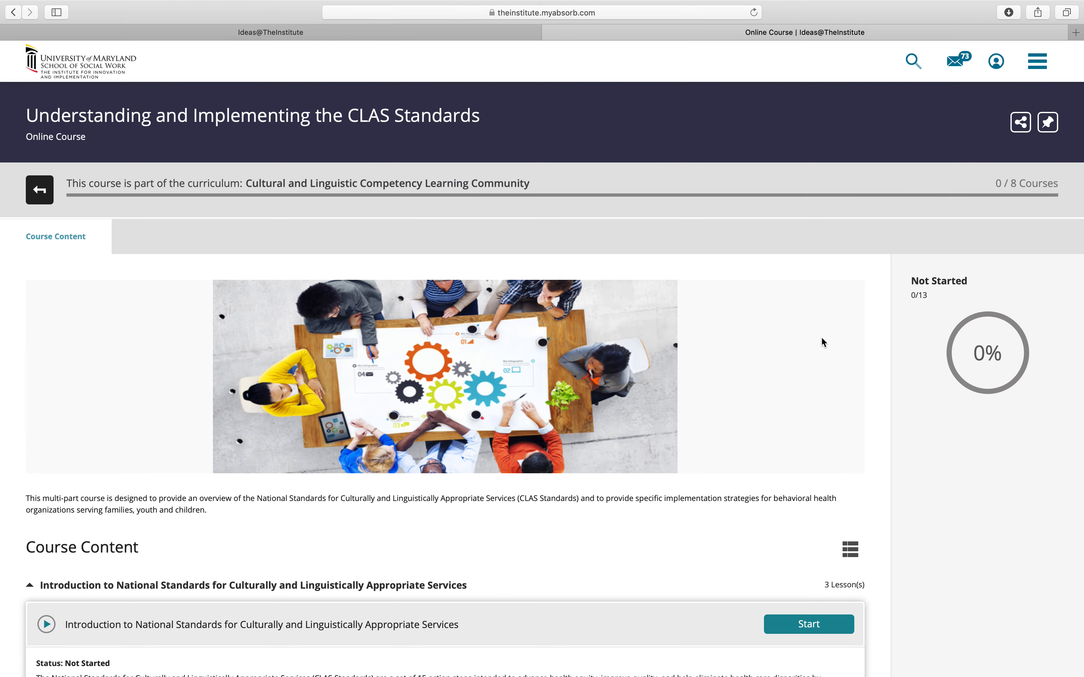
pyautogui.scroll(-3)
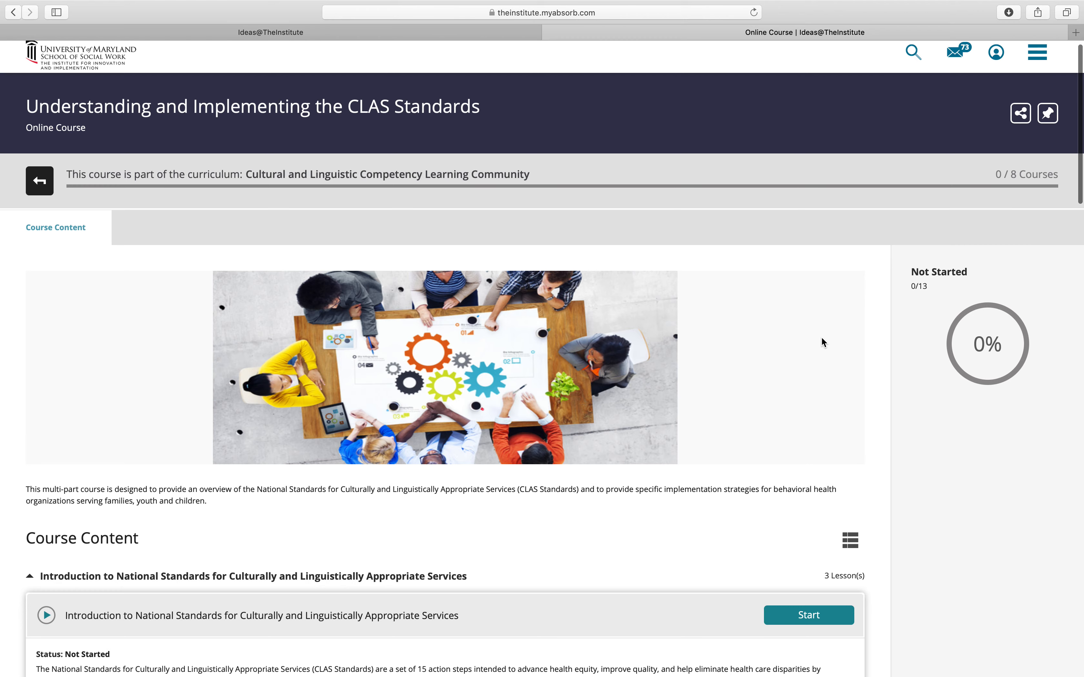
pyautogui.moveTo(495, 219)
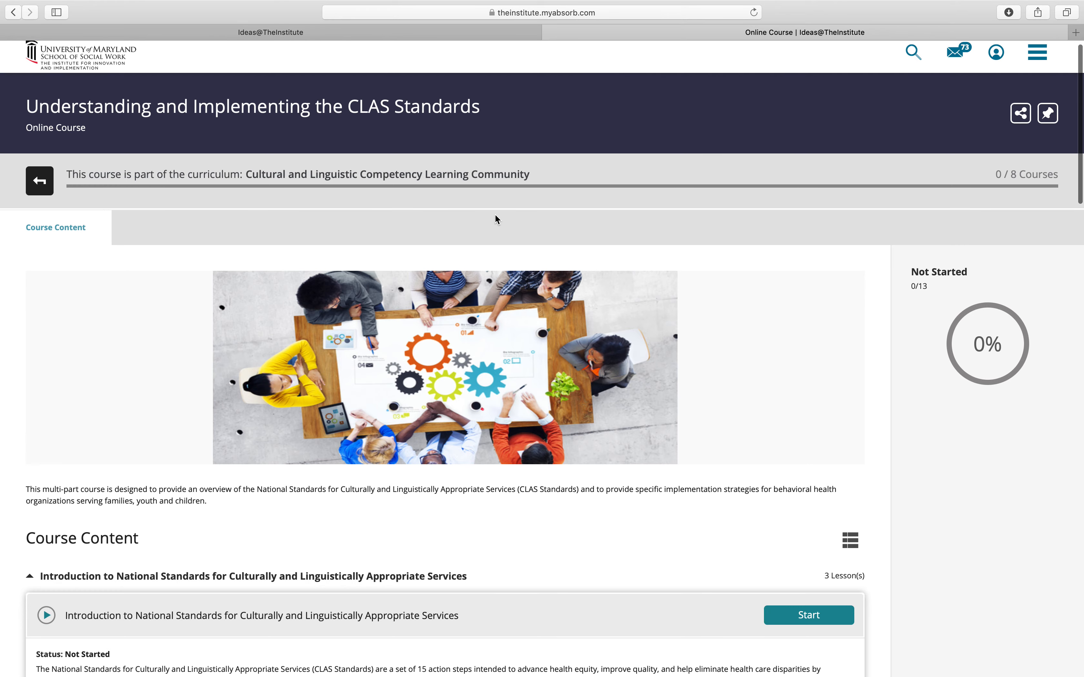
pyautogui.moveTo(739, 179)
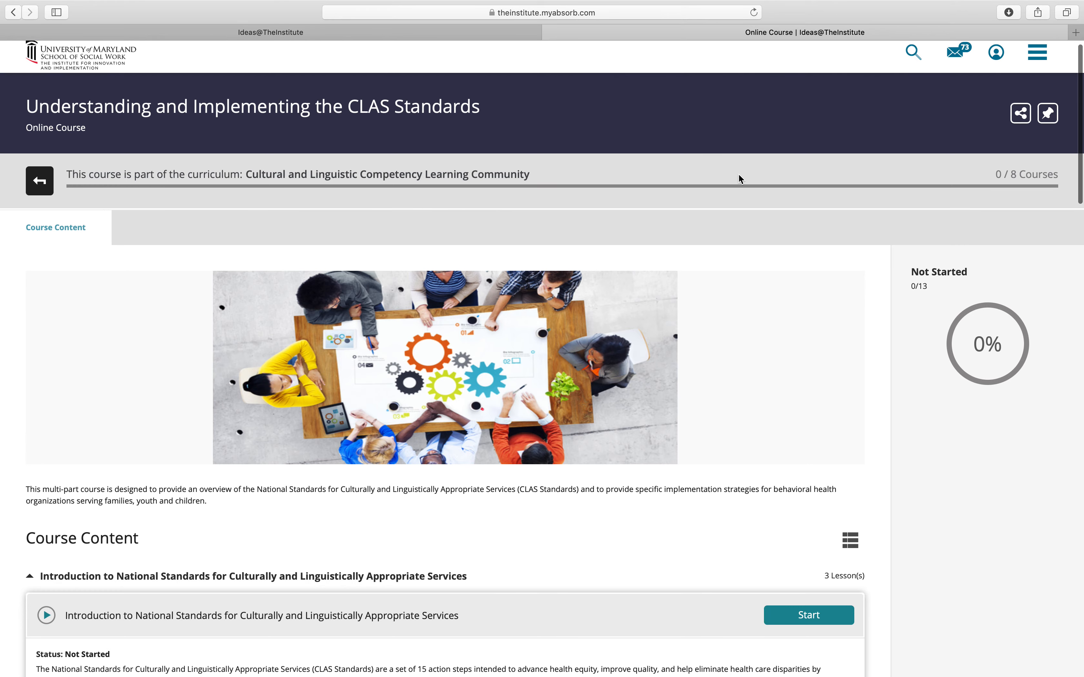
pyautogui.moveTo(792, 271)
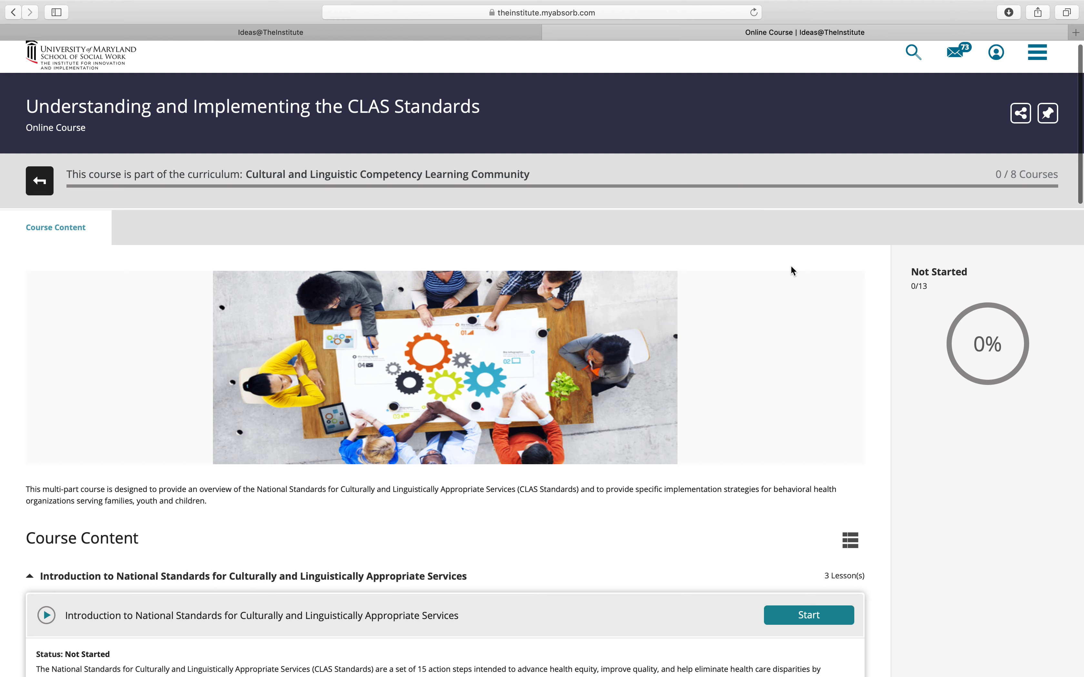
pyautogui.moveTo(972, 328)
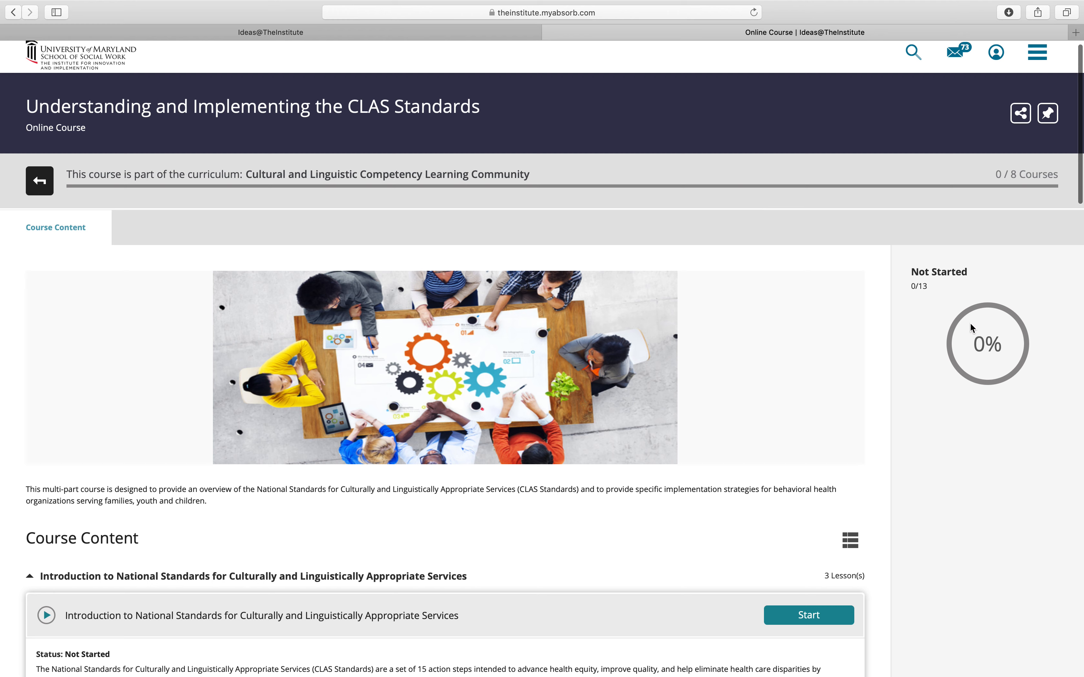
pyautogui.moveTo(1026, 340)
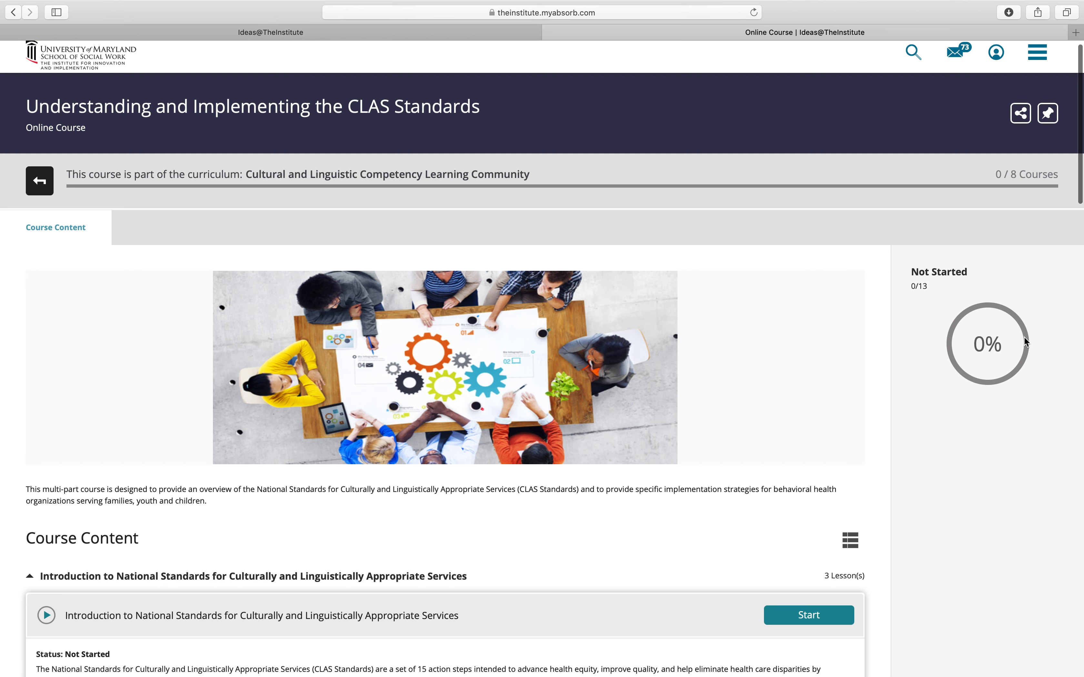
pyautogui.moveTo(957, 360)
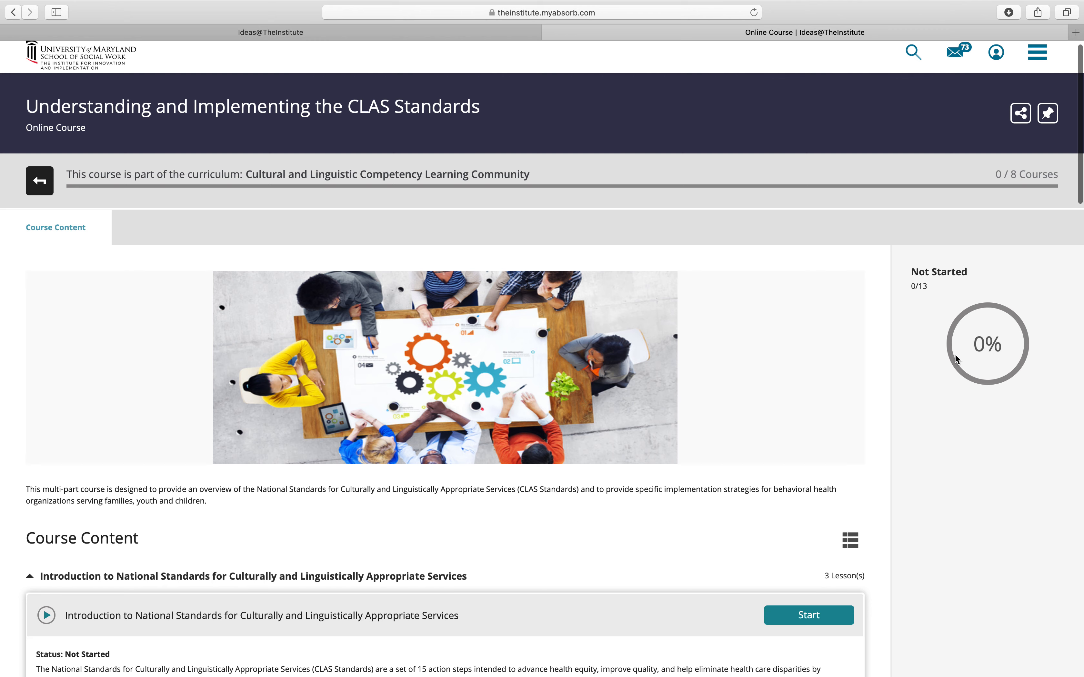
pyautogui.scroll(-3)
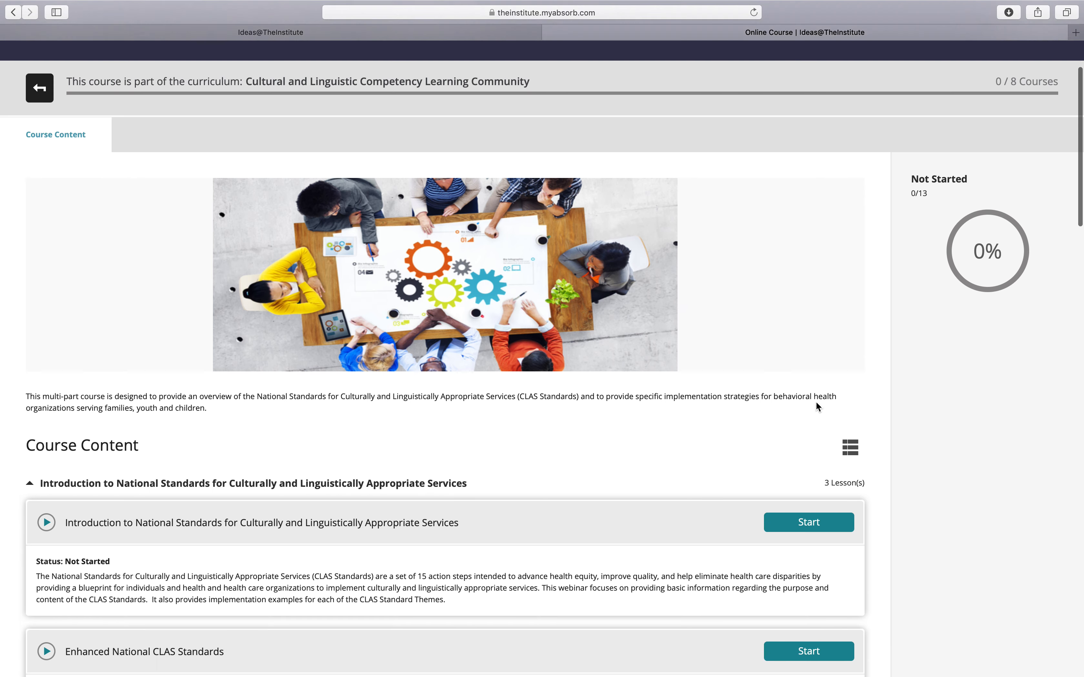
pyautogui.scroll(-3)
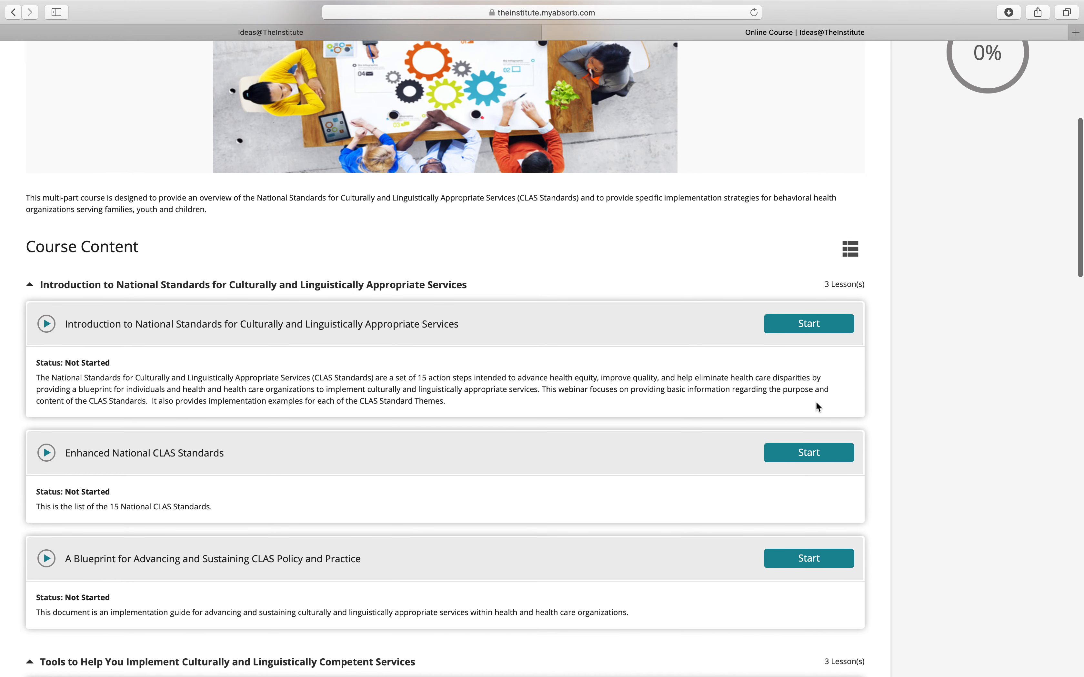
pyautogui.moveTo(530, 319)
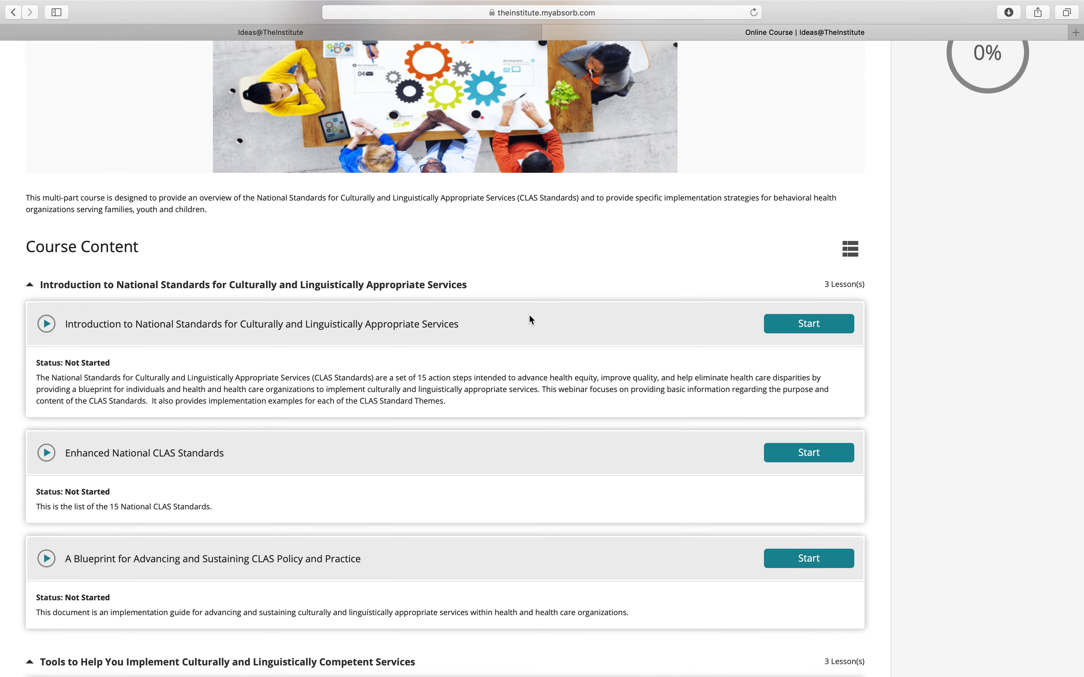
pyautogui.moveTo(786, 317)
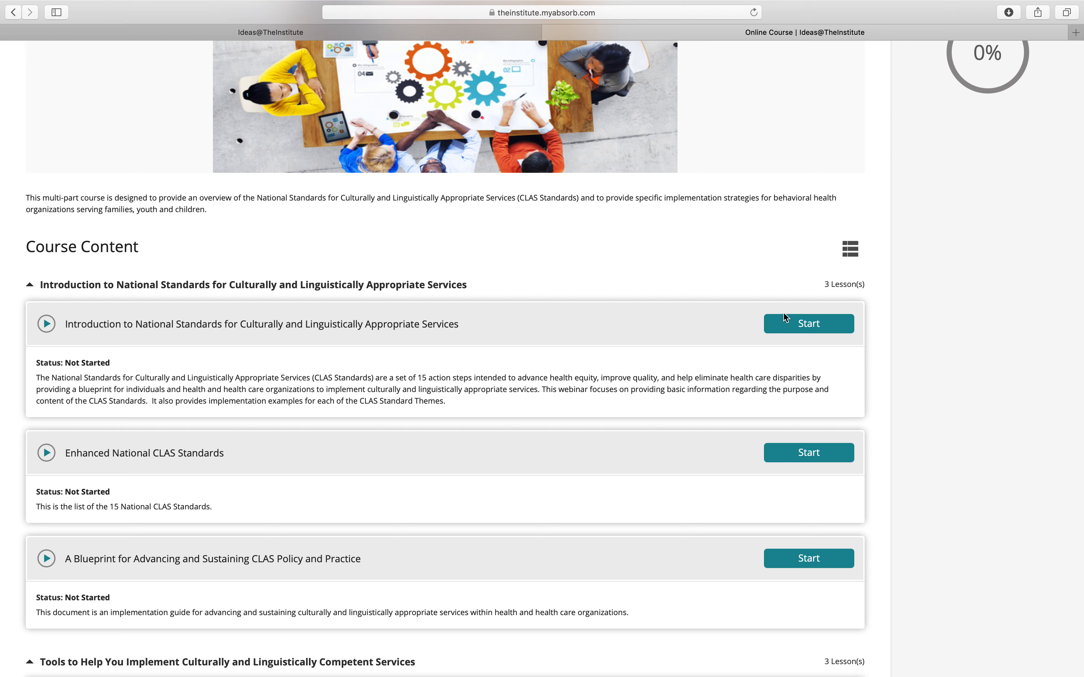
pyautogui.moveTo(808, 323)
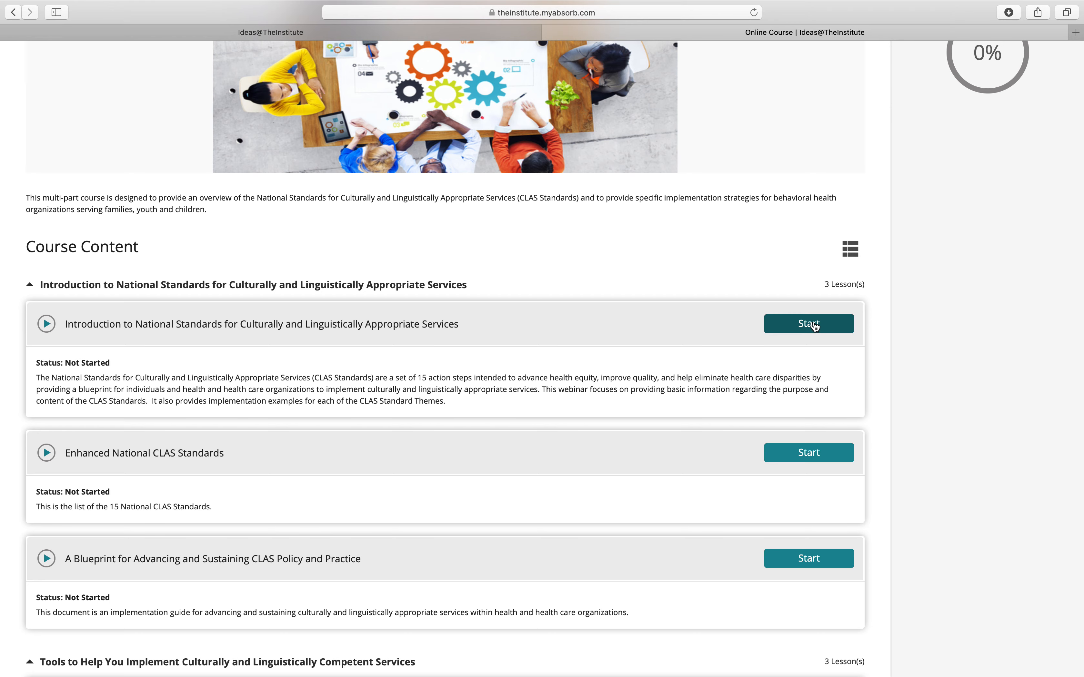
pyautogui.scroll(-3)
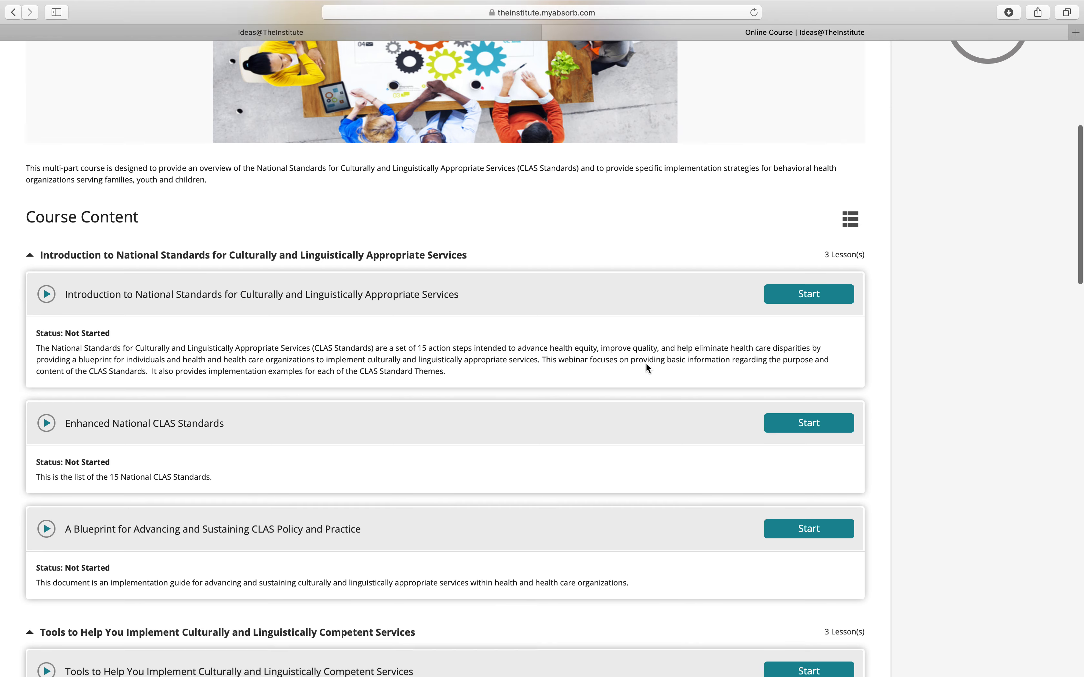
pyautogui.scroll(-3)
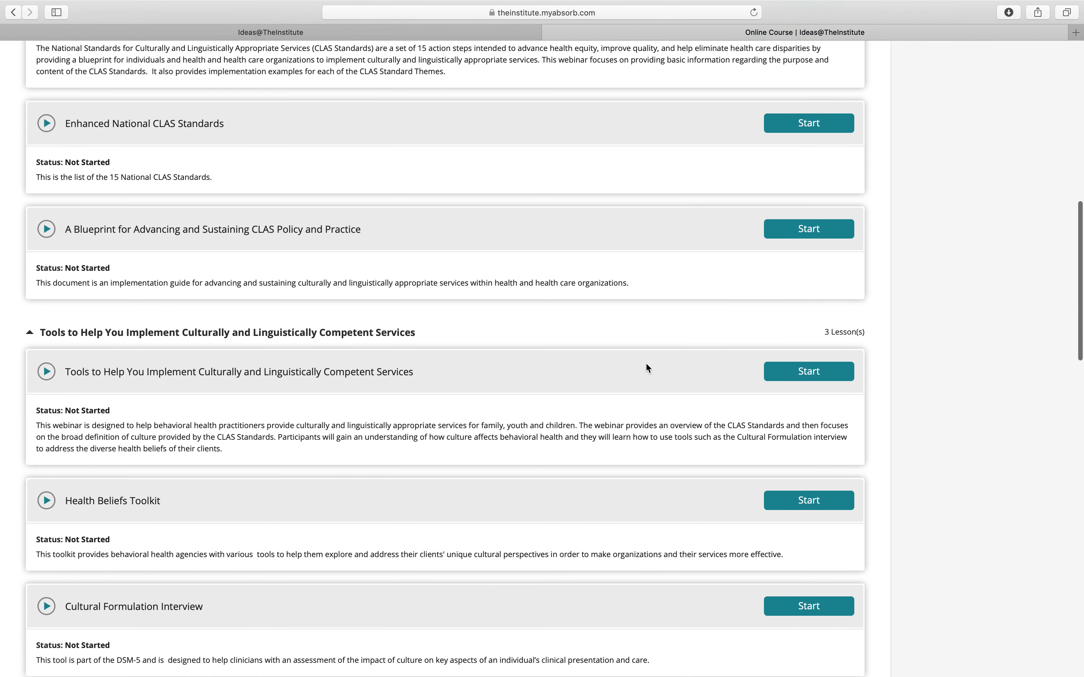
pyautogui.scroll(-3)
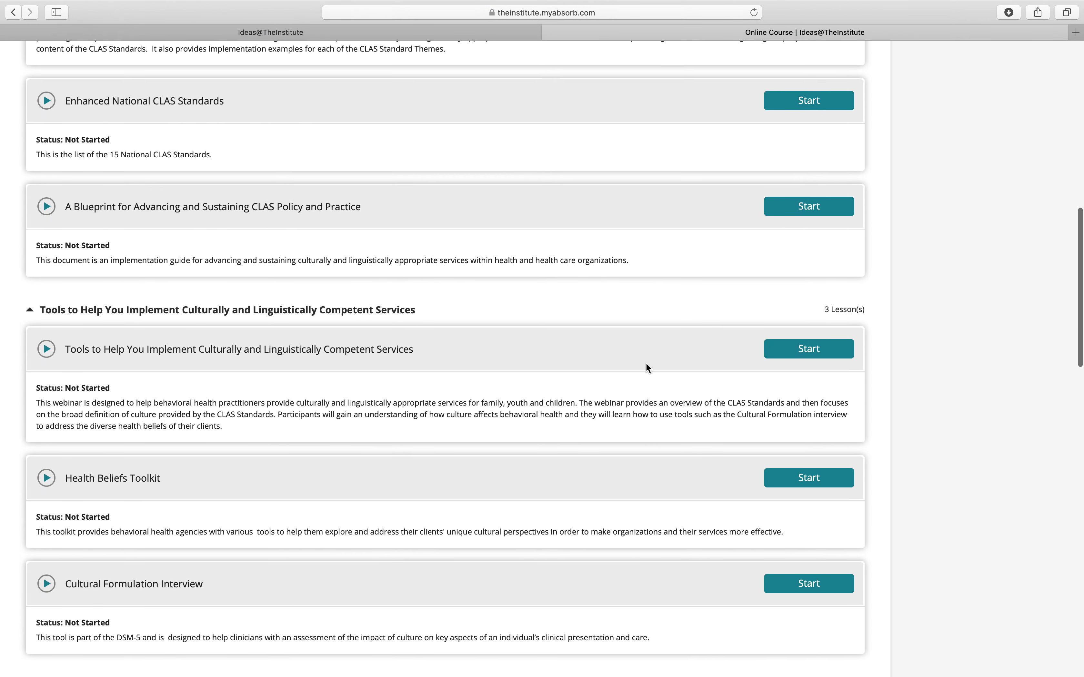
pyautogui.scroll(3)
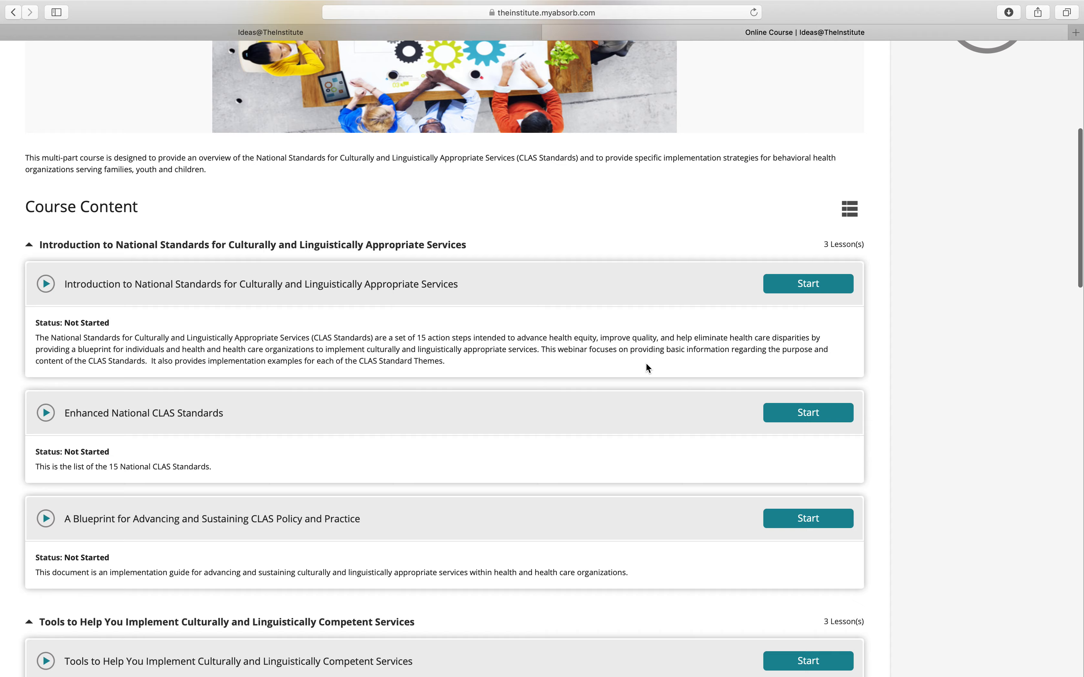
pyautogui.scroll(3)
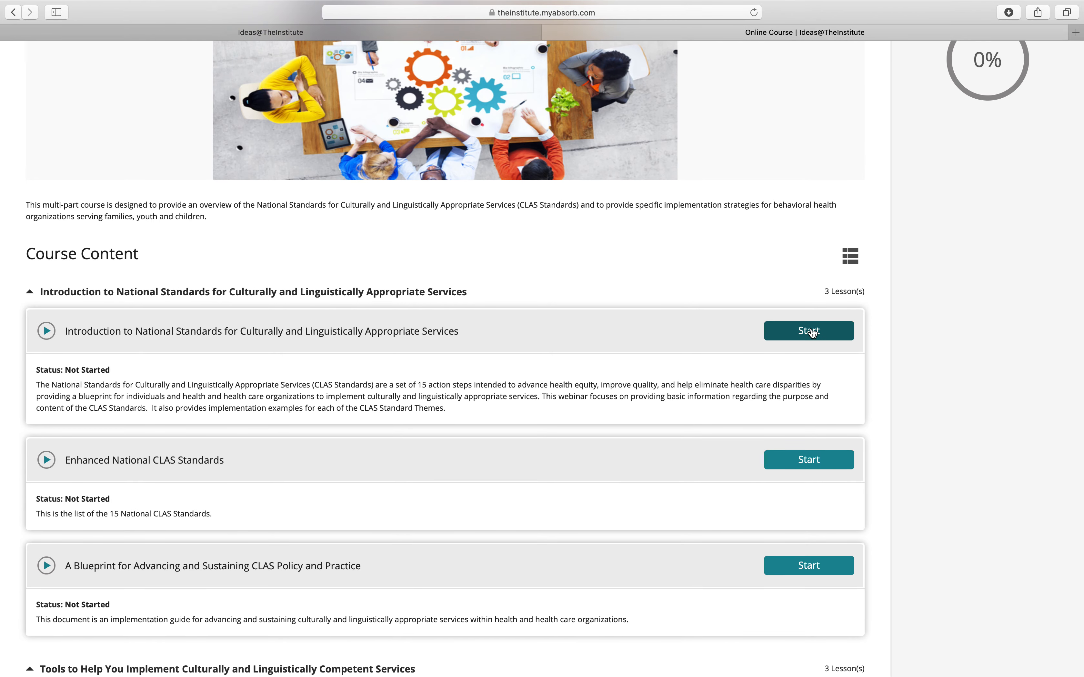
pyautogui.click(807, 331)
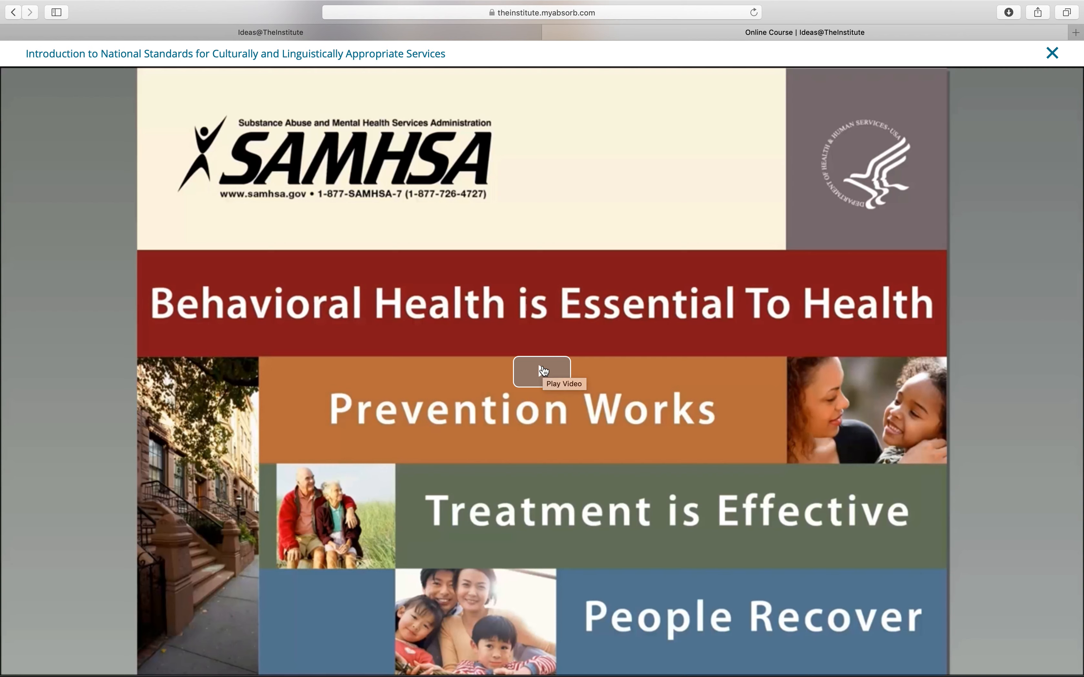
pyautogui.moveTo(878, 164)
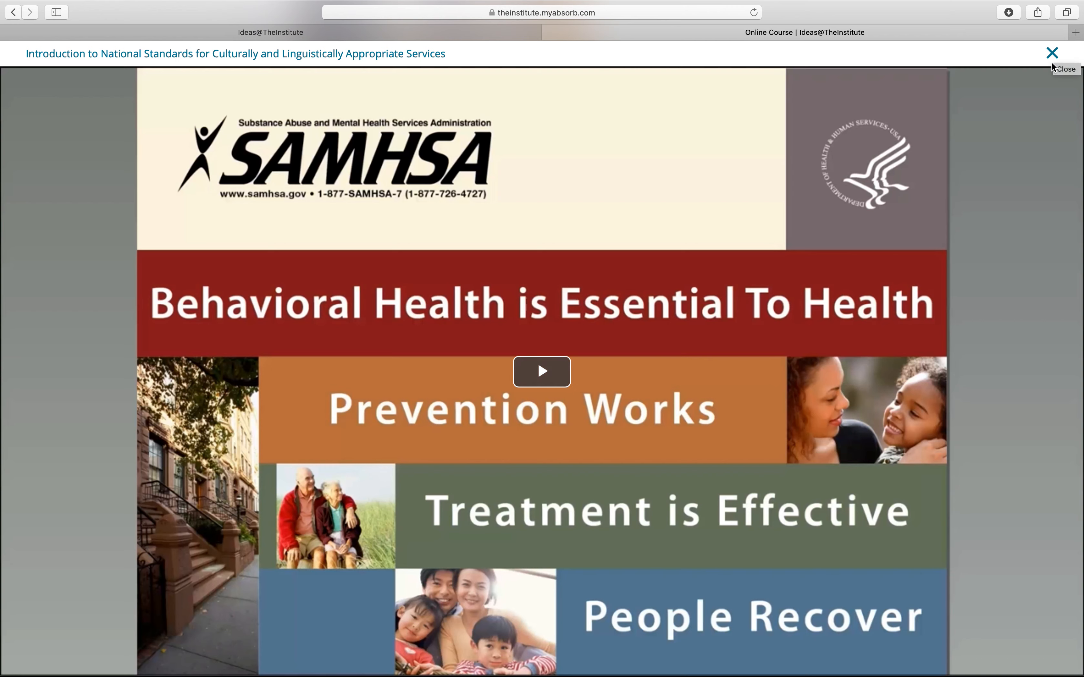
# Close the Introduction to National Standards lesson player and return to the course page
pyautogui.click(1052, 53)
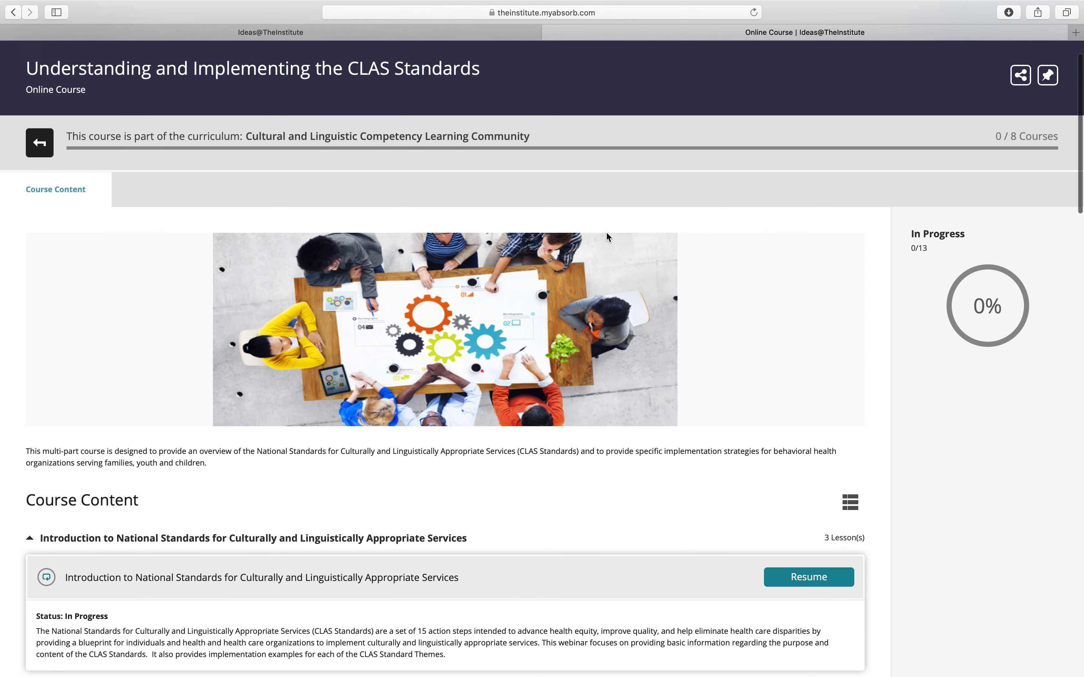
# Scroll through the full Course Content lesson list and back to the top of the course page
pyautogui.scroll(-3)
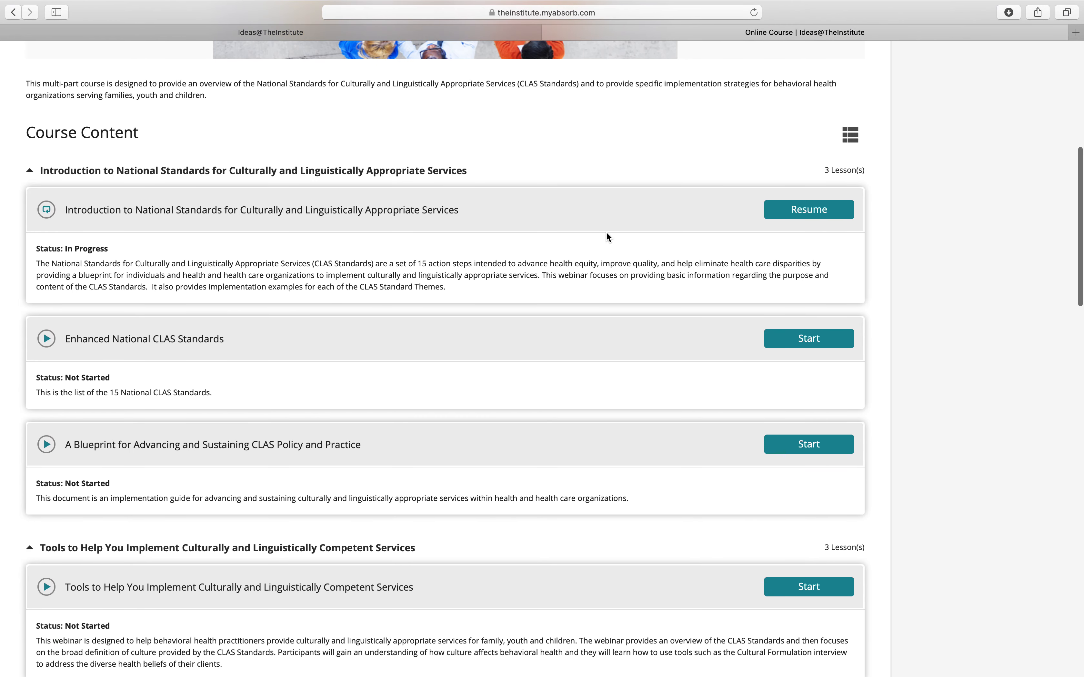
pyautogui.moveTo(808, 209)
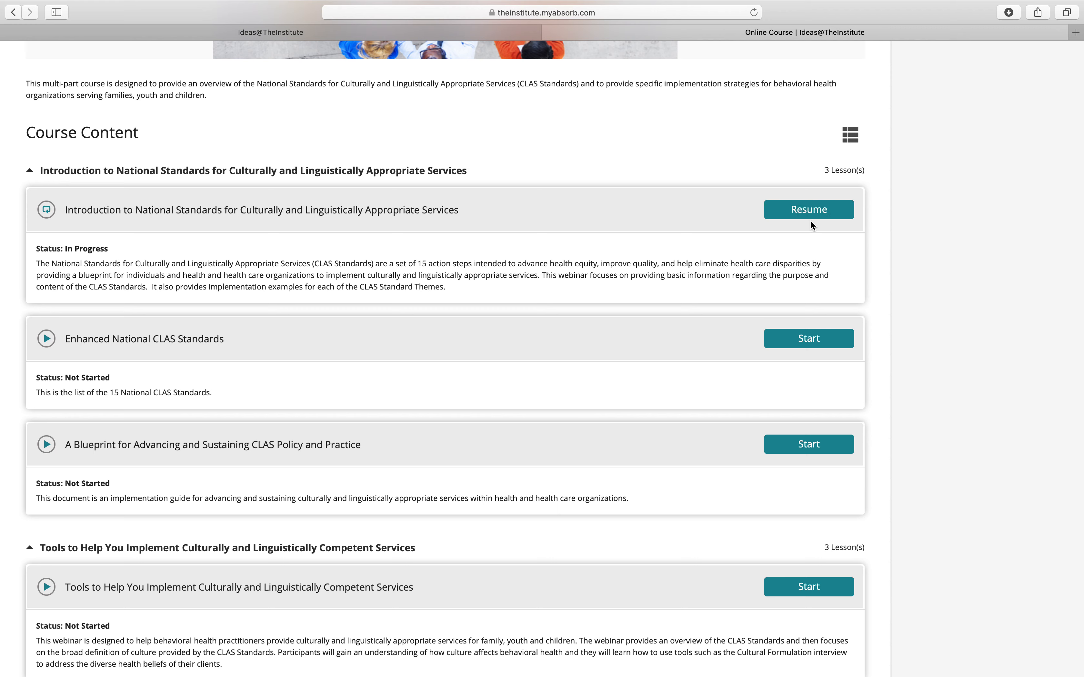
pyautogui.moveTo(810, 230)
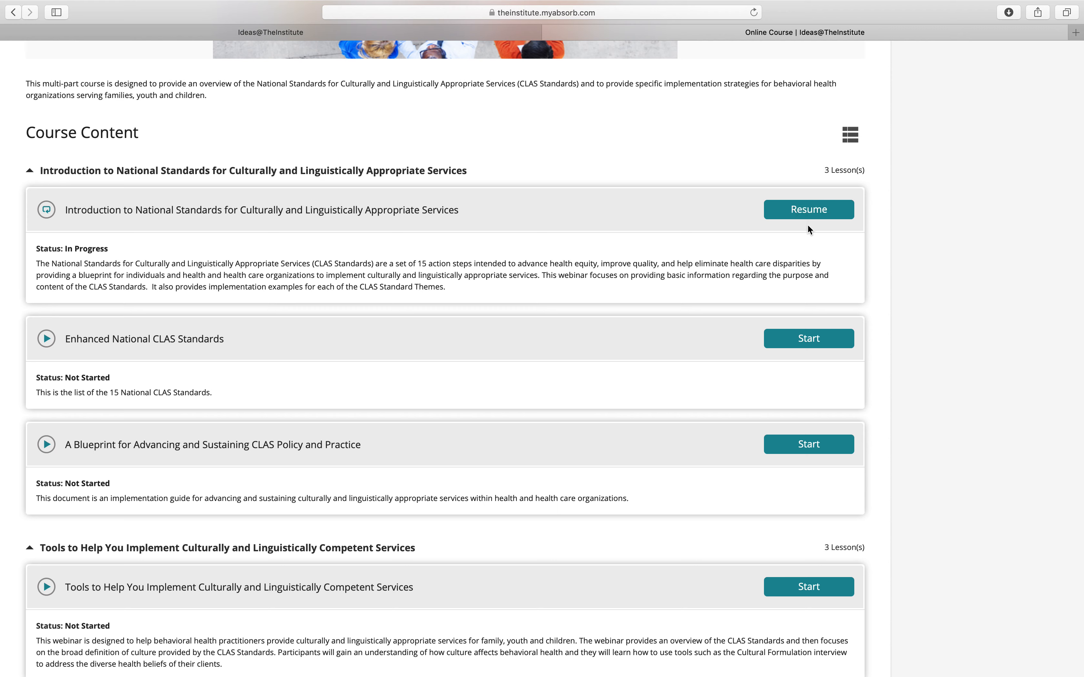
pyautogui.moveTo(805, 242)
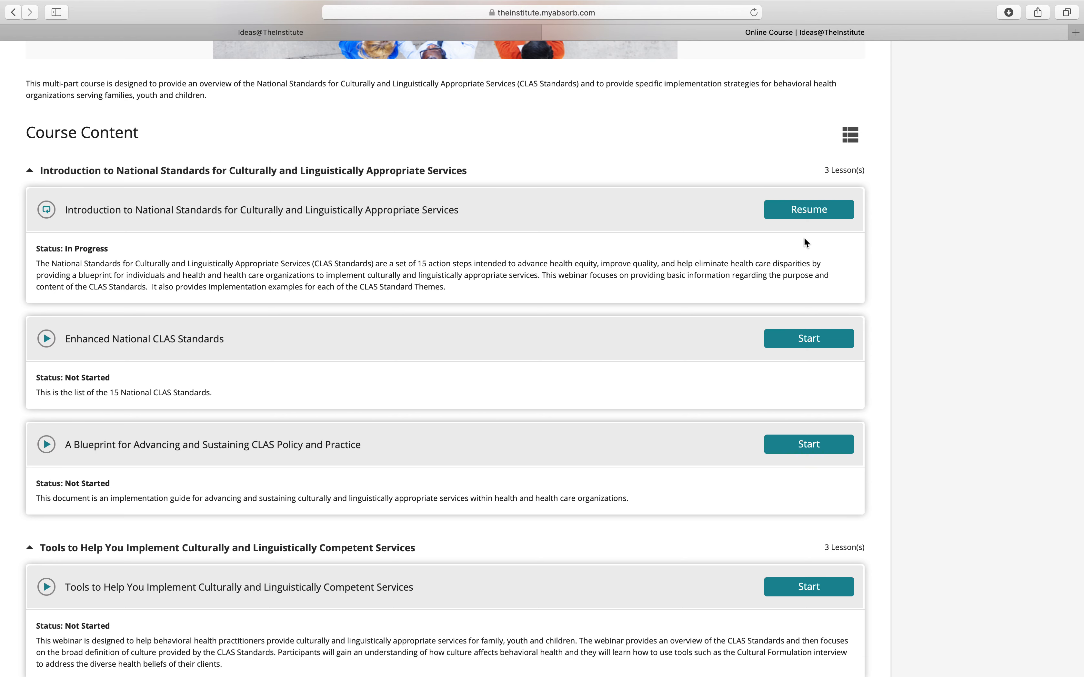
pyautogui.scroll(-3)
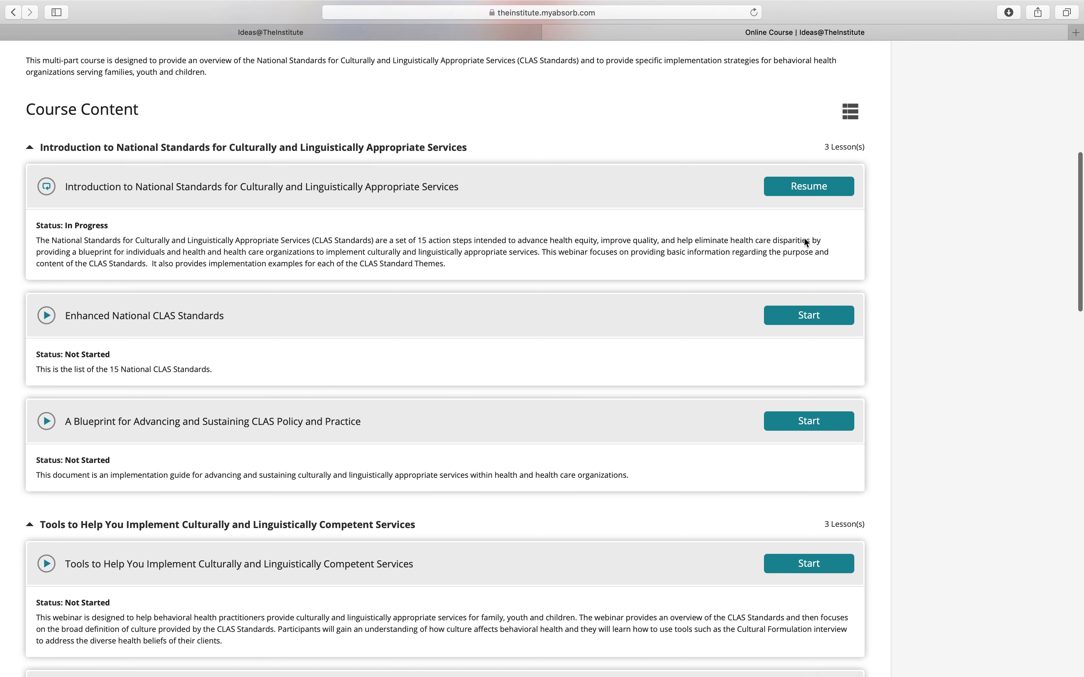
pyautogui.scroll(-3)
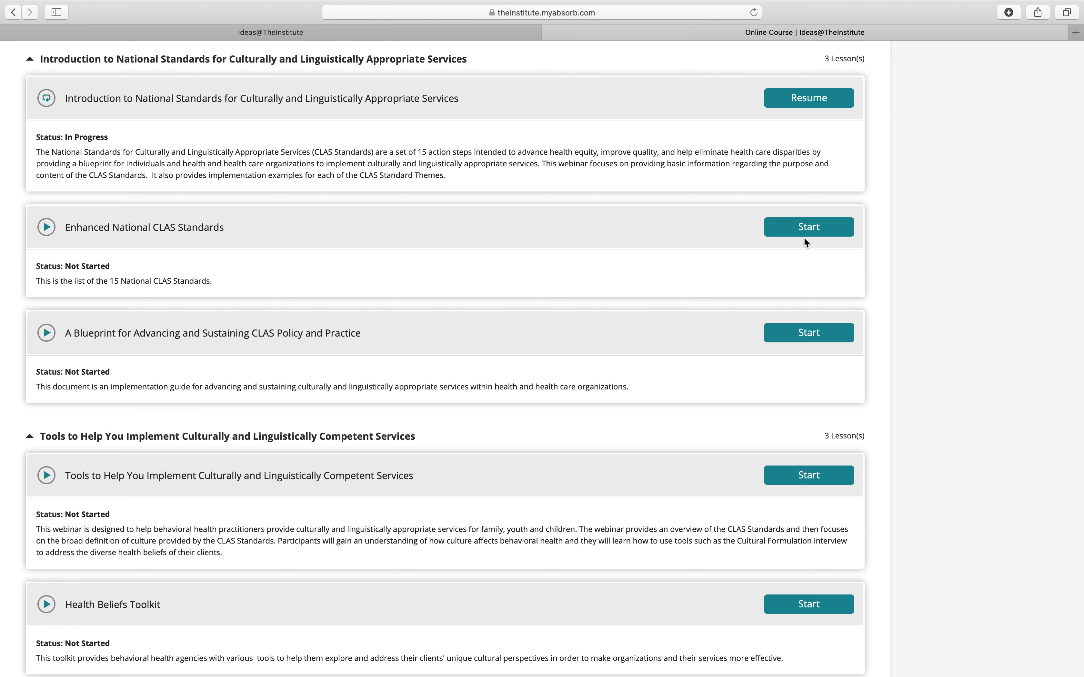
pyautogui.moveTo(720, 271)
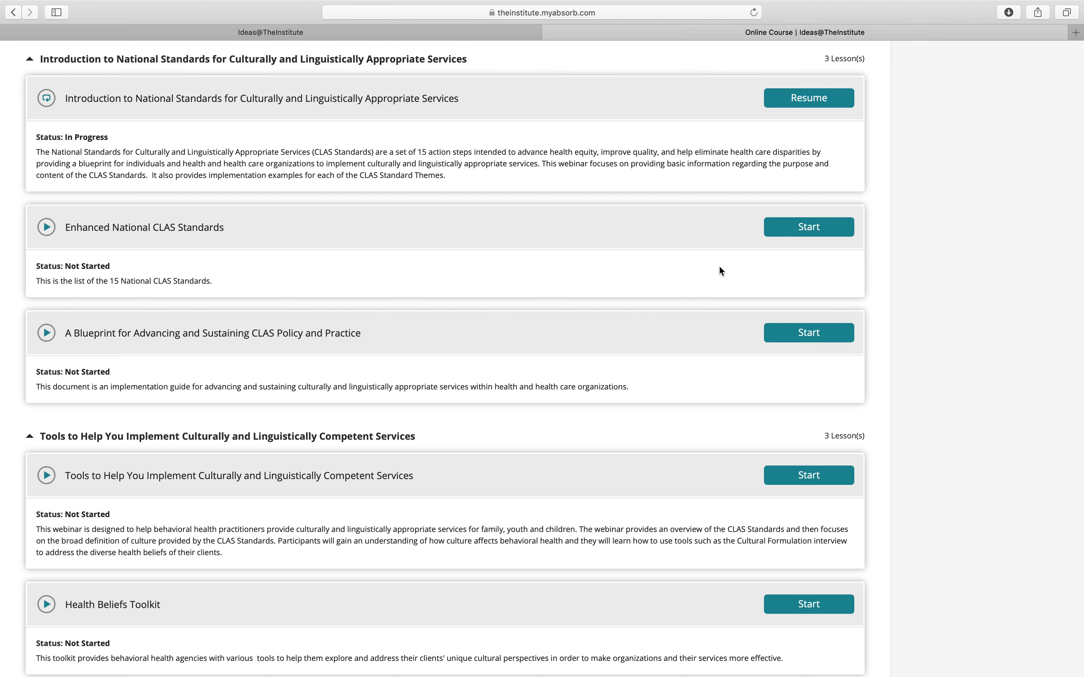
pyautogui.scroll(-3)
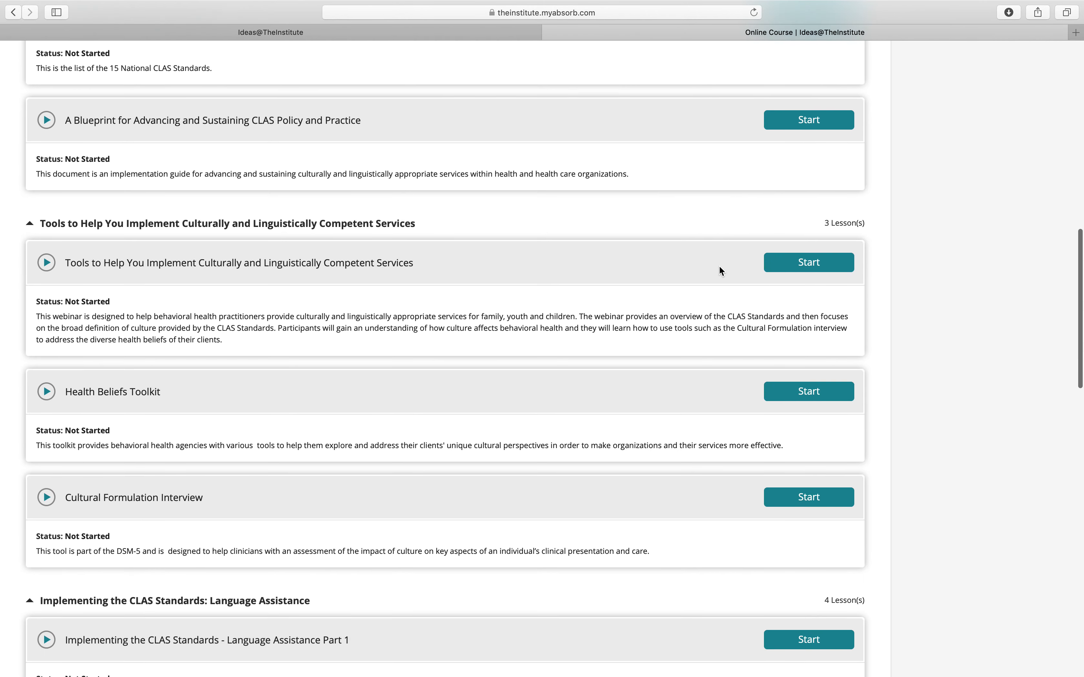
pyautogui.scroll(-3)
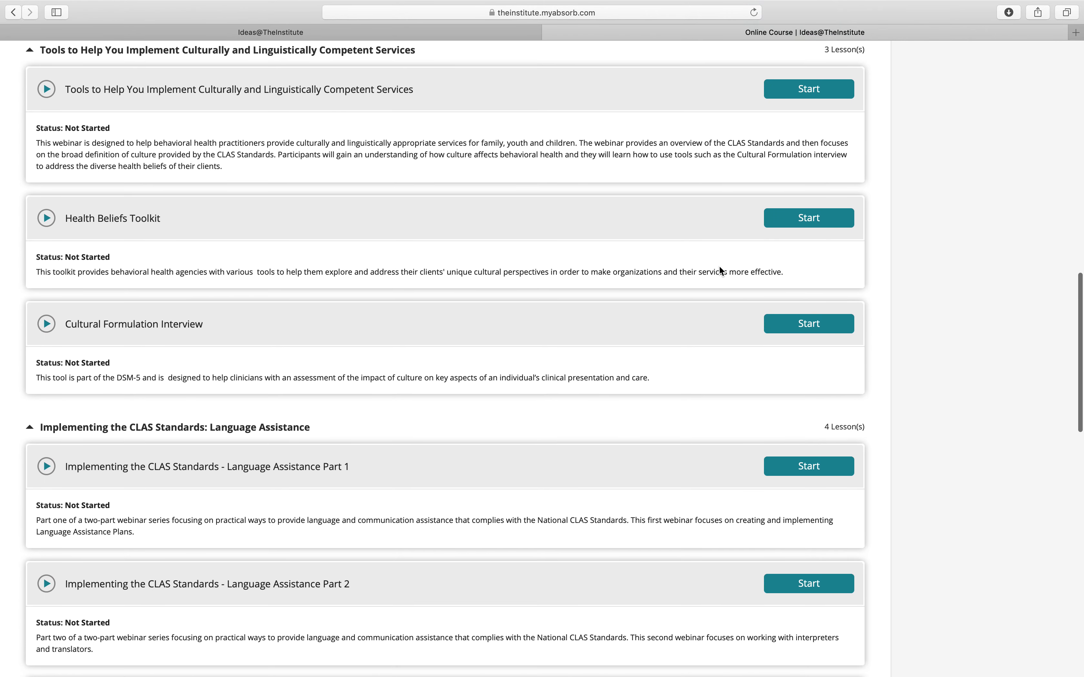
pyautogui.scroll(-3)
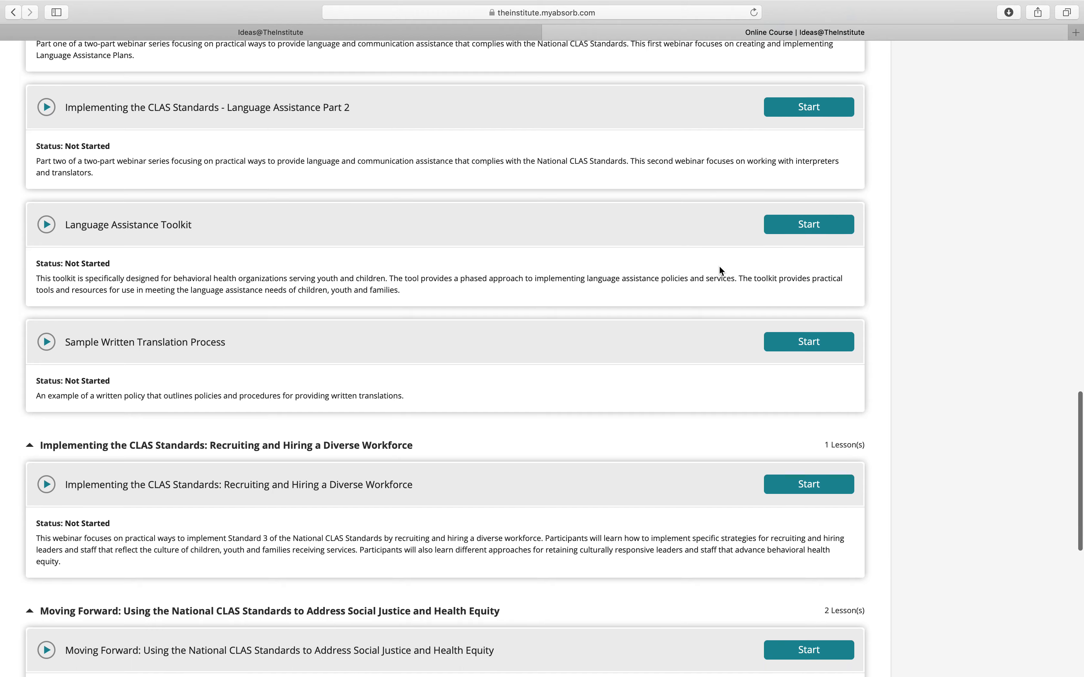
pyautogui.scroll(-3)
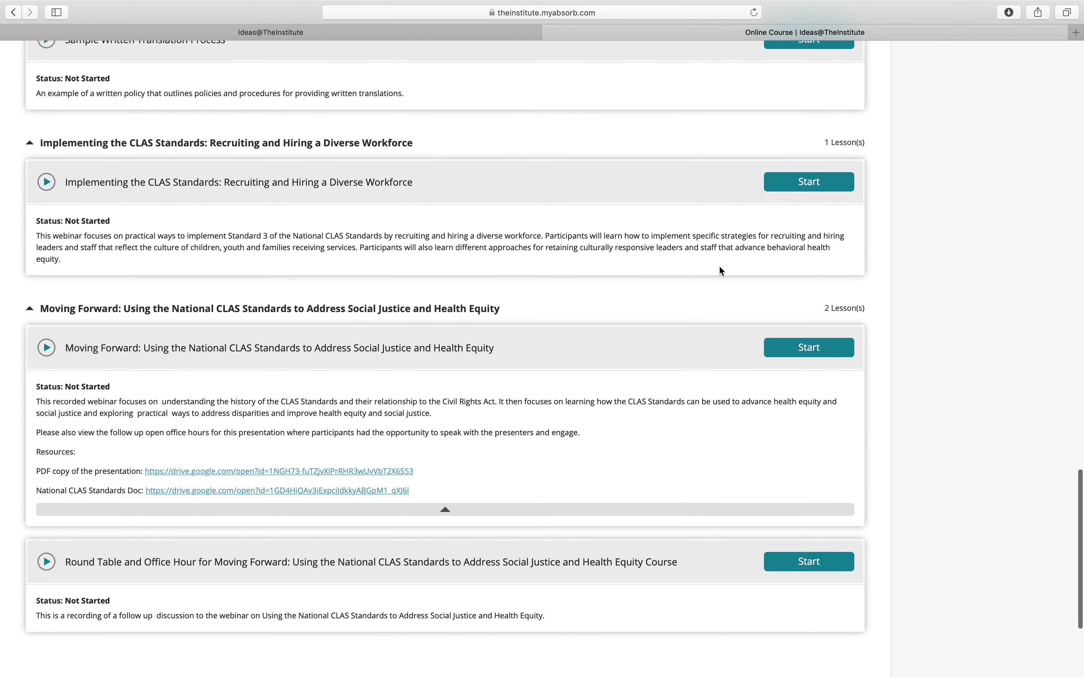
pyautogui.scroll(3)
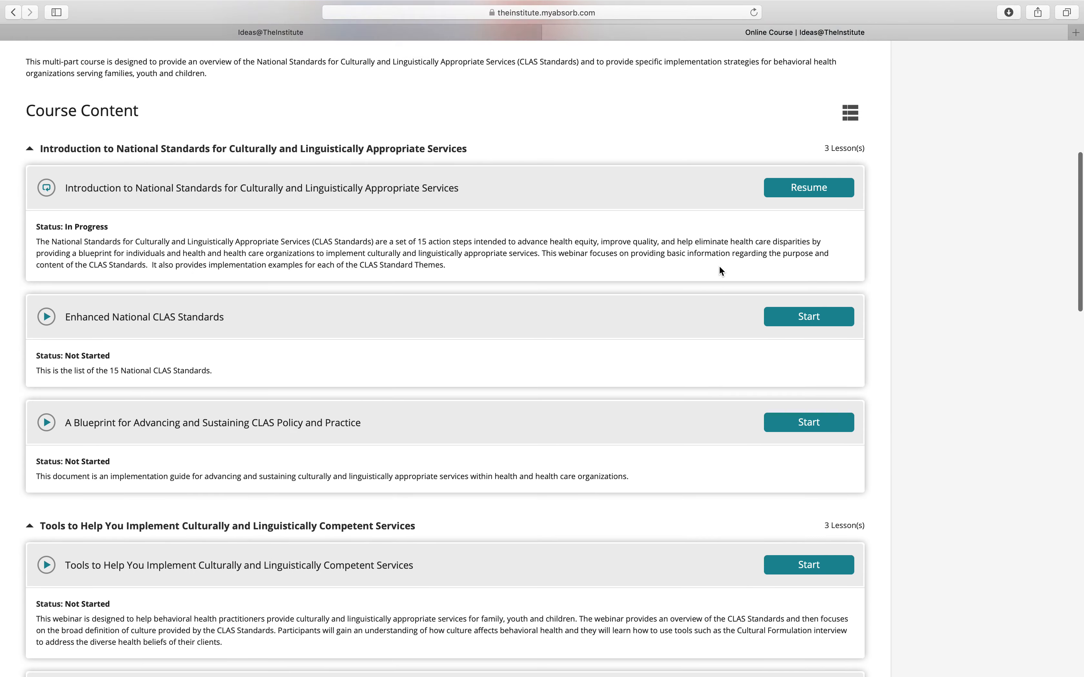
pyautogui.scroll(3)
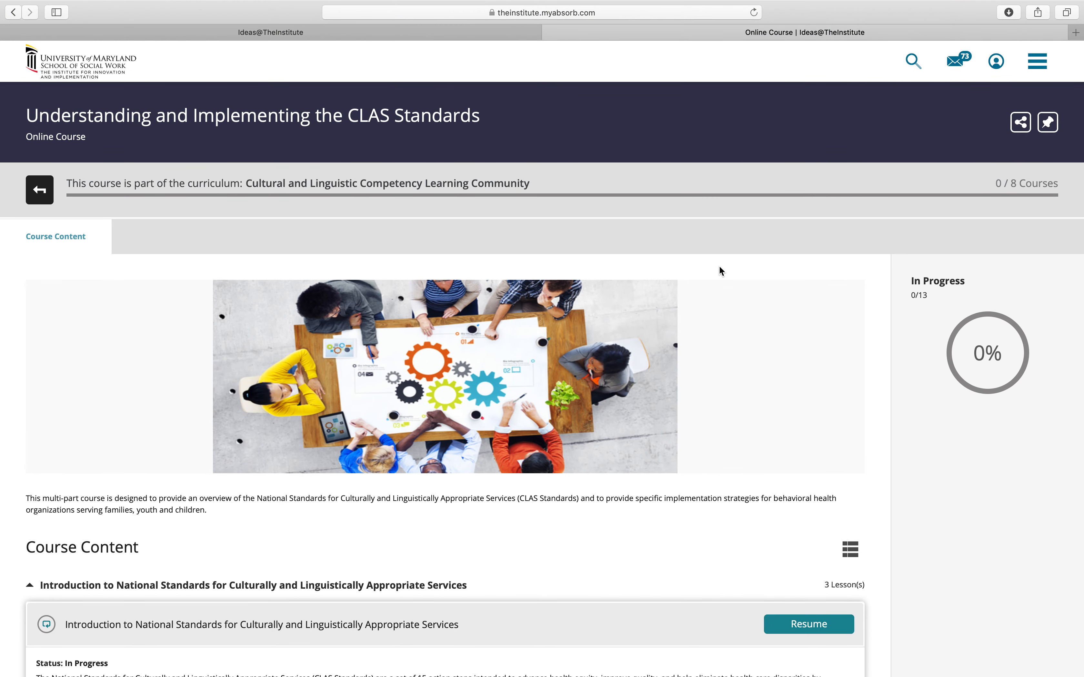
pyautogui.moveTo(699, 235)
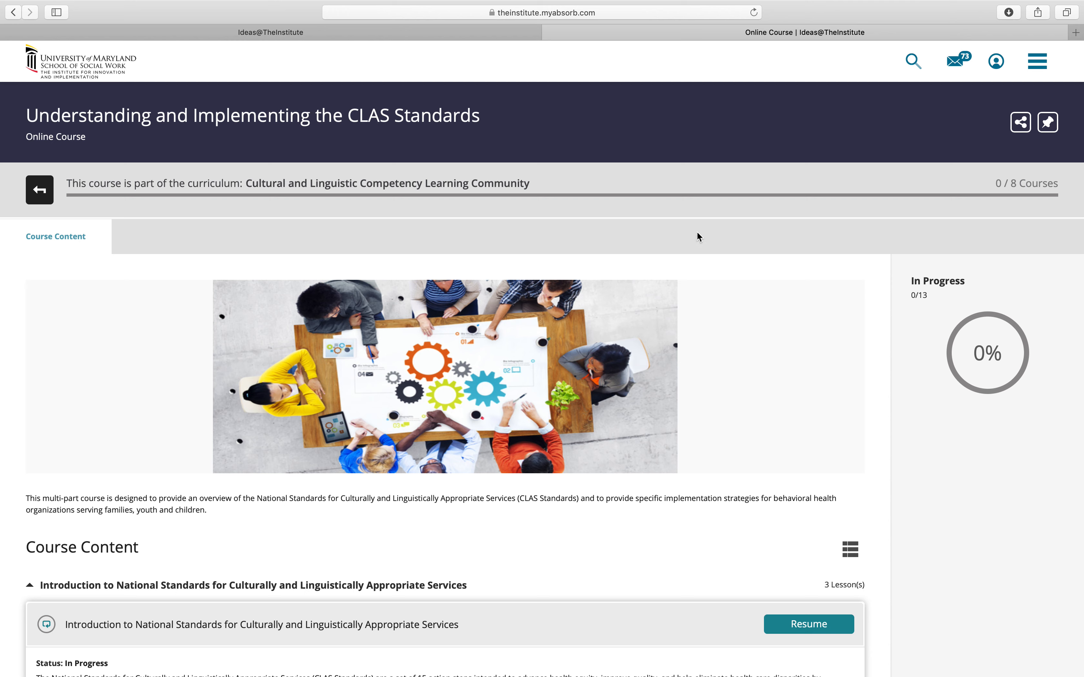
pyautogui.moveTo(697, 143)
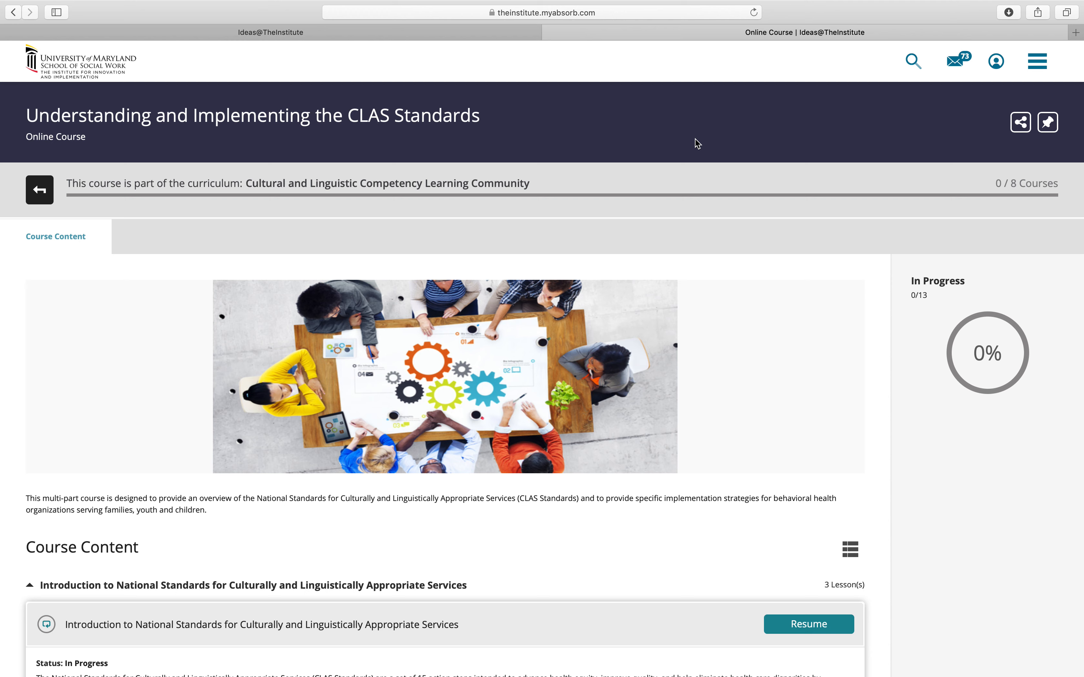
pyautogui.moveTo(553, 262)
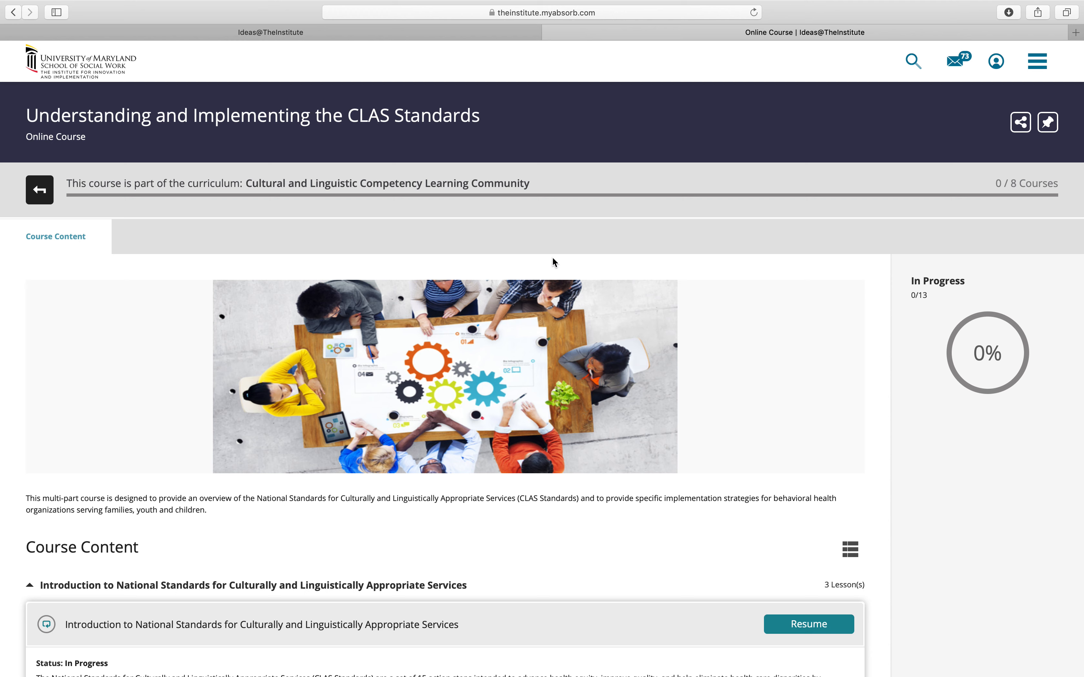
pyautogui.moveTo(633, 203)
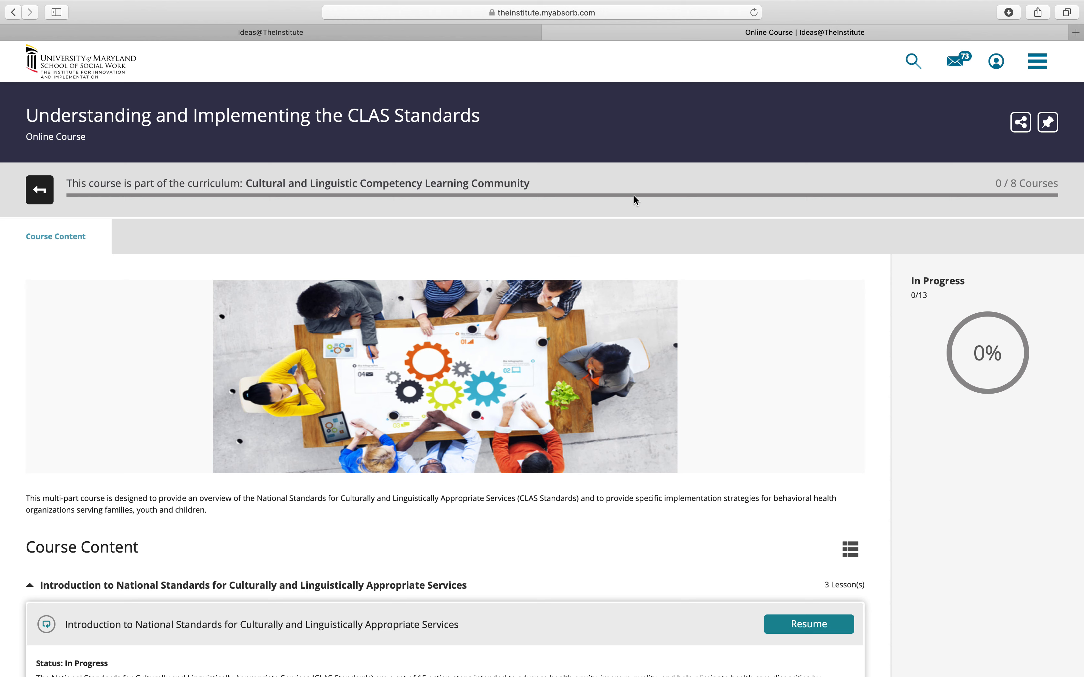
pyautogui.moveTo(1037, 60)
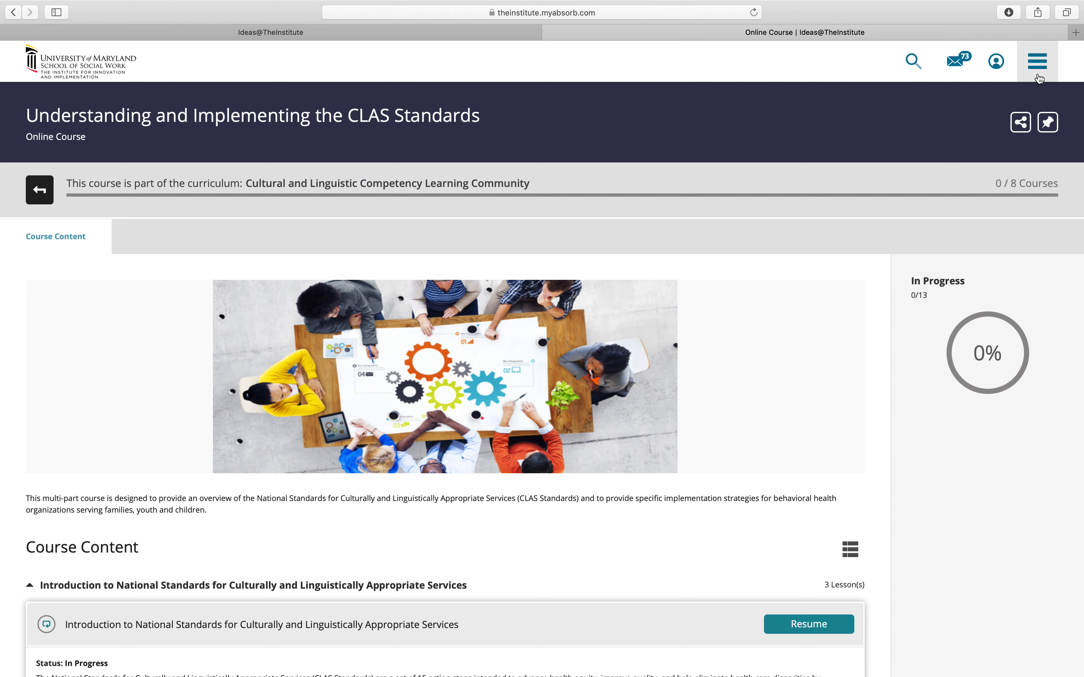
pyautogui.moveTo(1037, 61)
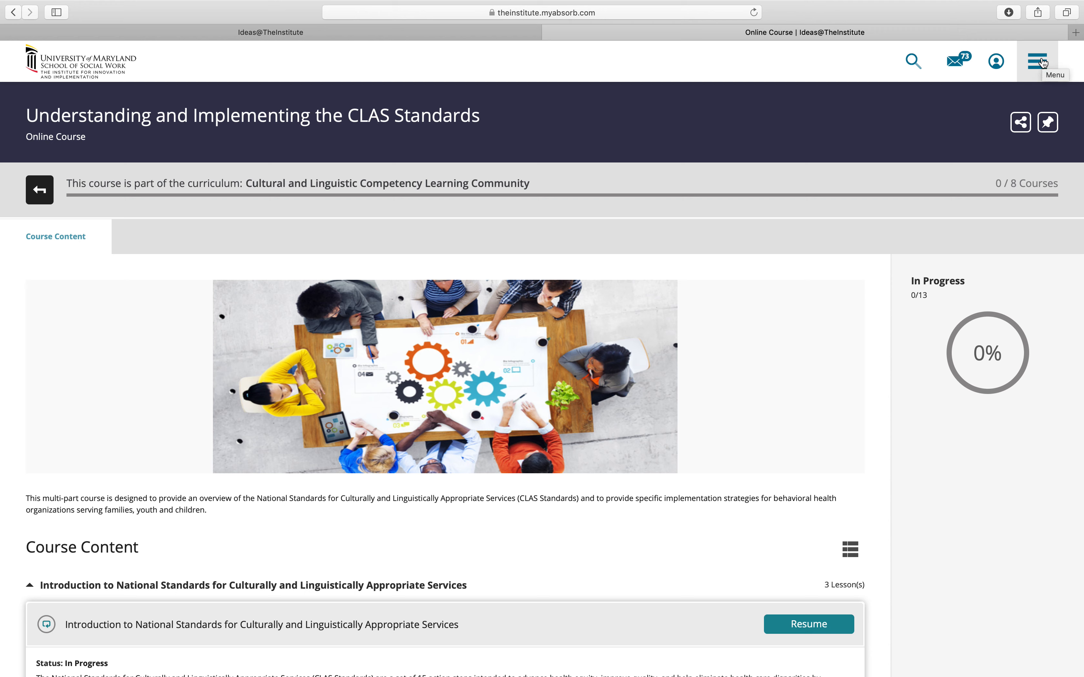
pyautogui.moveTo(1040, 68)
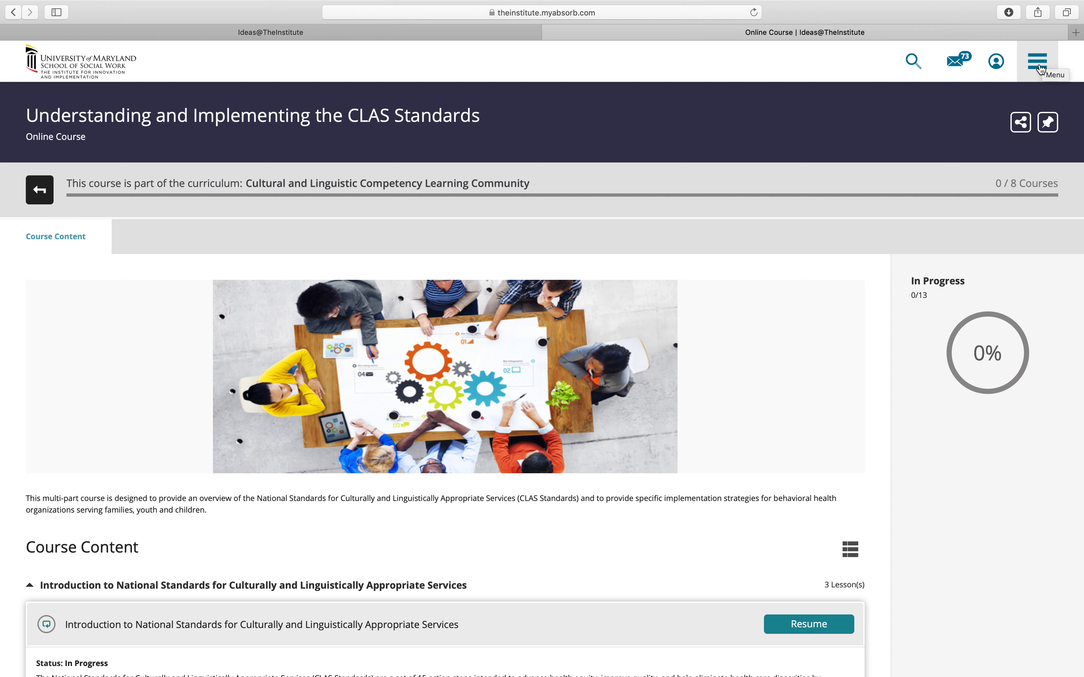
pyautogui.moveTo(1042, 73)
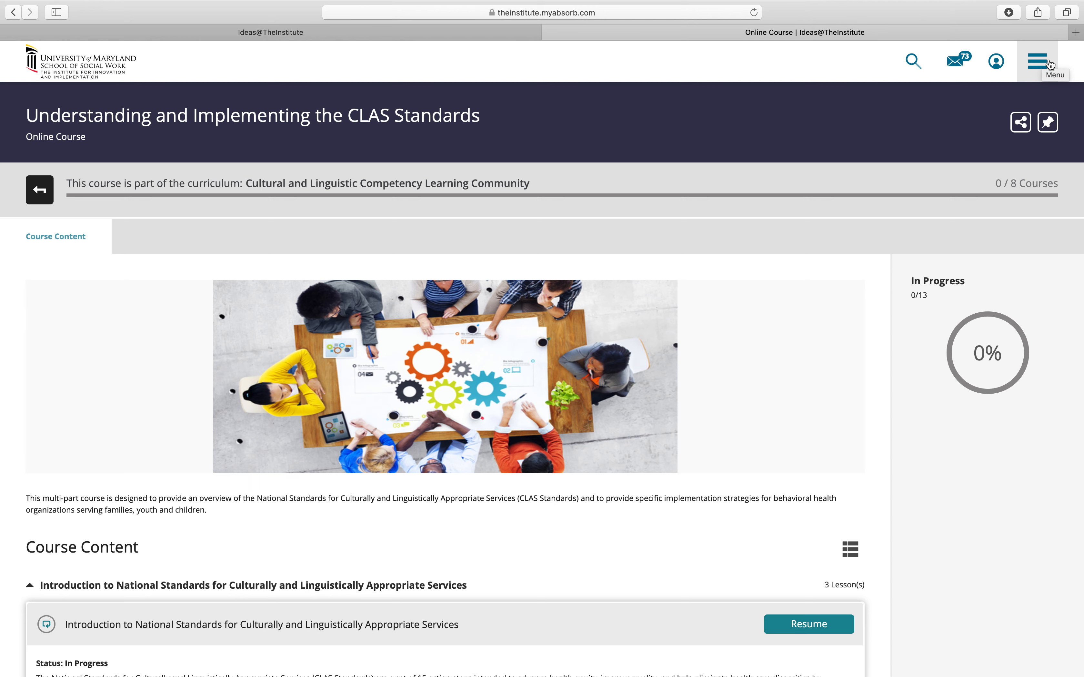
# Log out of the account and bring up the login panel on the public Ideas @ The Institute page
pyautogui.click(1037, 60)
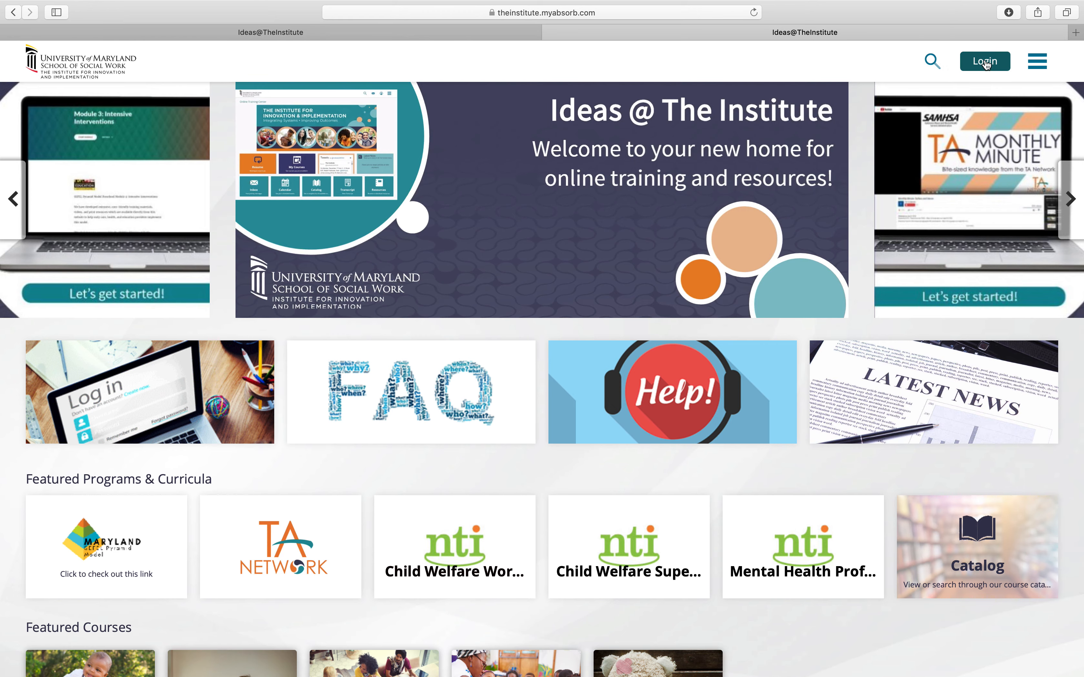
pyautogui.click(985, 61)
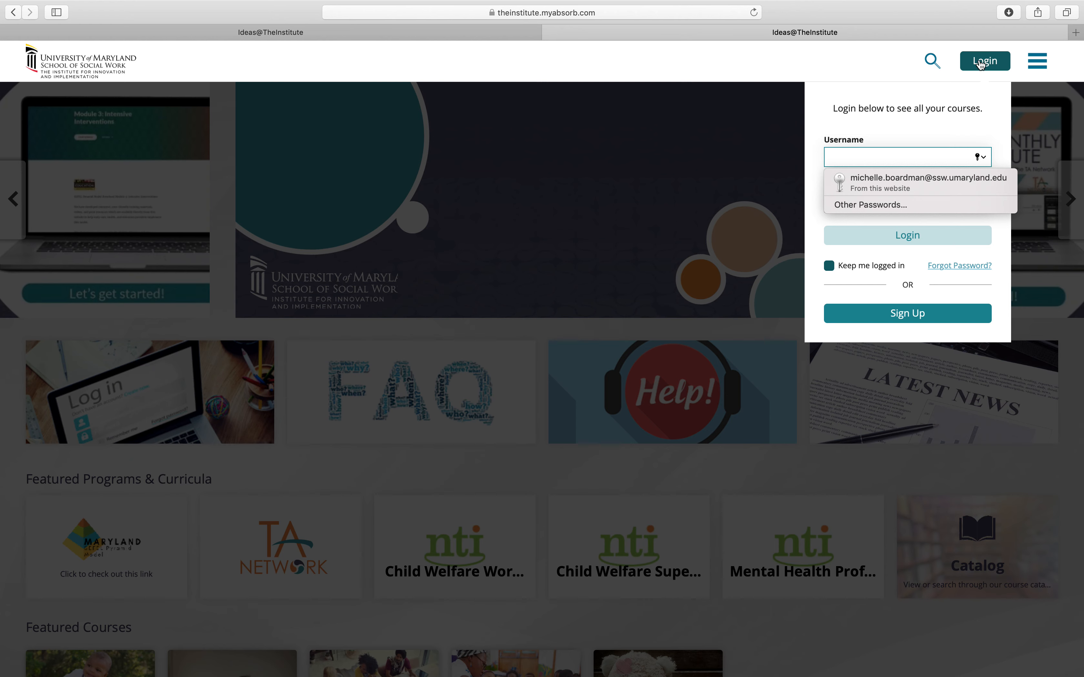
pyautogui.moveTo(850, 33)
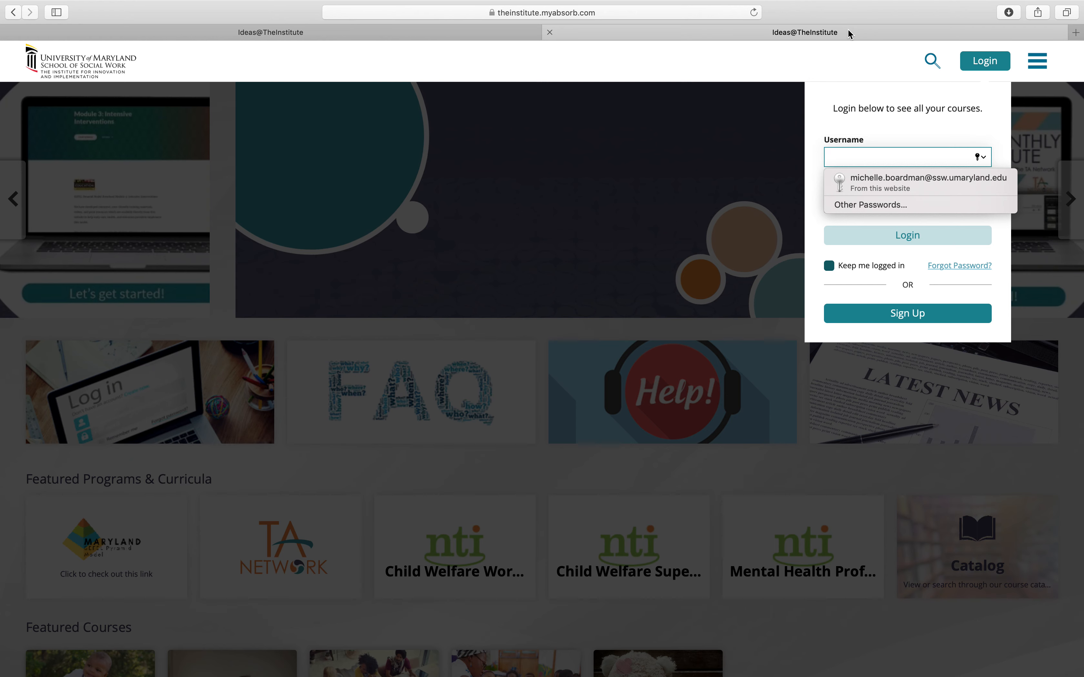